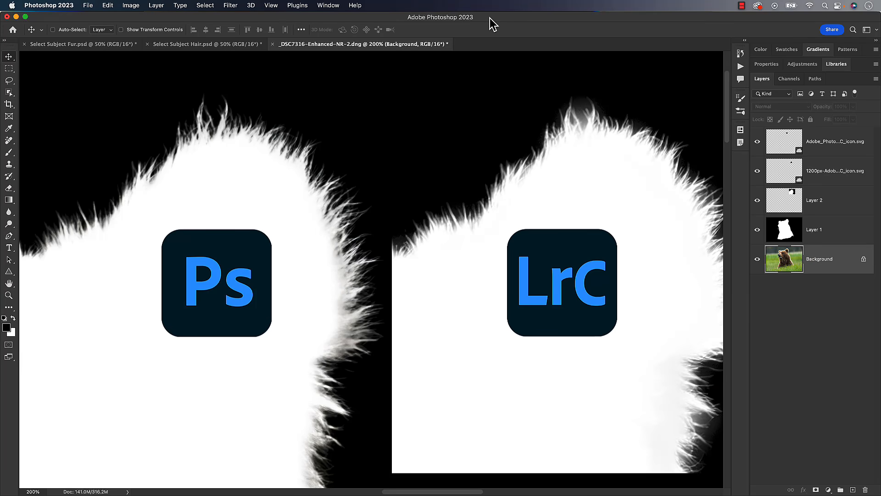
{"action": "mouse_move", "coordinate": [551, 177]}
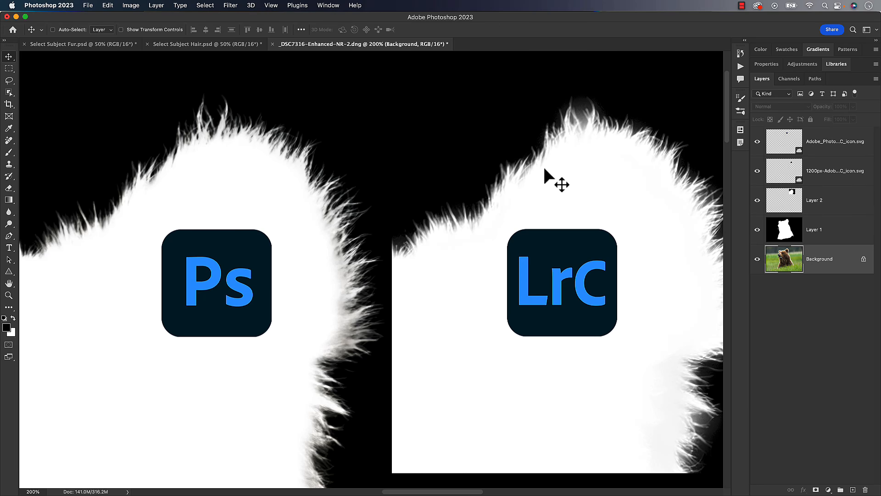
{"action": "mouse_move", "coordinate": [625, 147]}
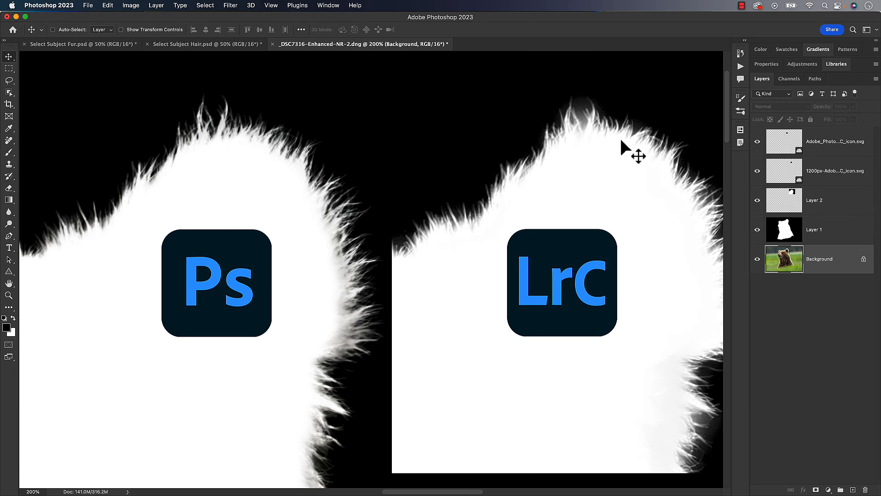
{"action": "mouse_move", "coordinate": [330, 208]}
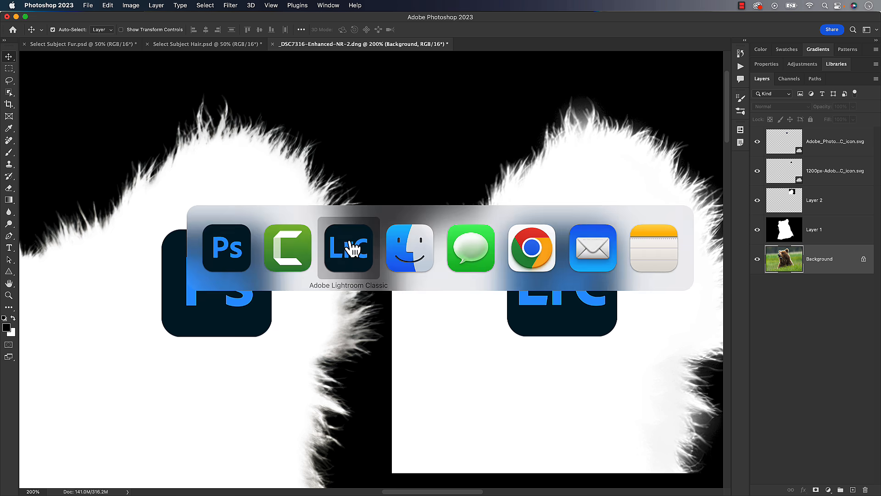
{"action": "left_click", "coordinate": [348, 249]}
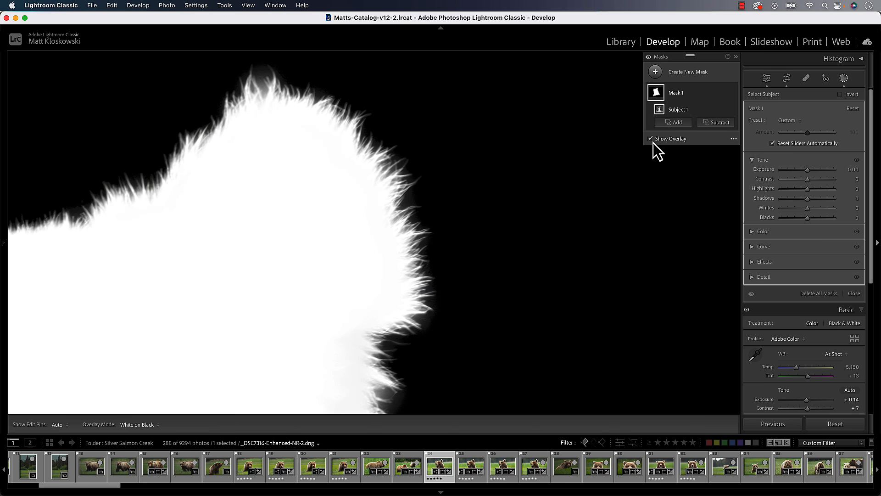
{"action": "left_click", "coordinate": [650, 138]}
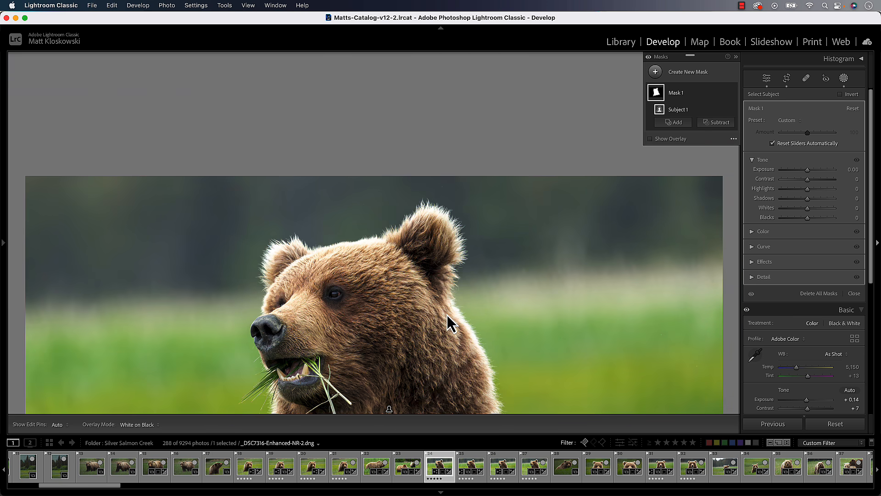
{"action": "mouse_move", "coordinate": [722, 138]}
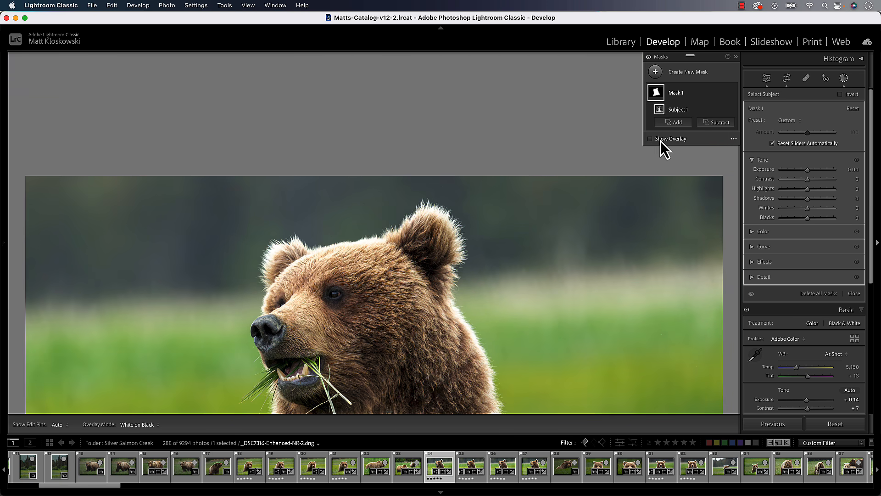
{"action": "left_click", "coordinate": [649, 139]}
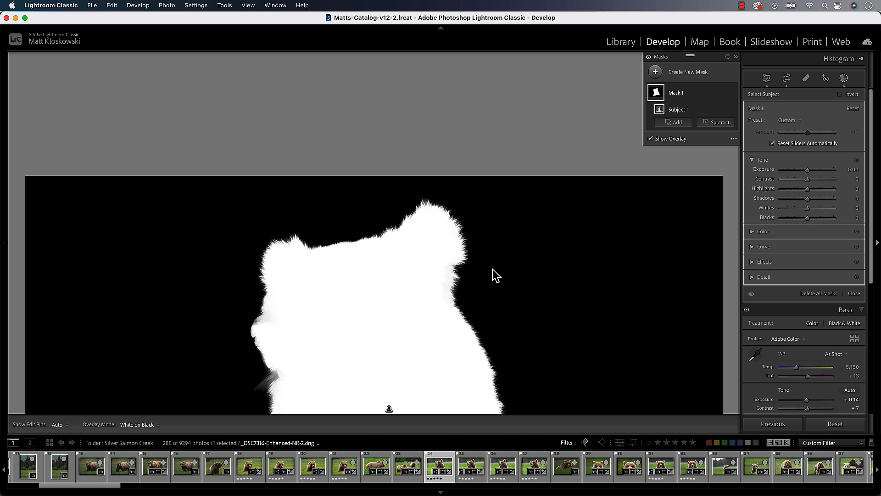
{"action": "mouse_move", "coordinate": [850, 85]}
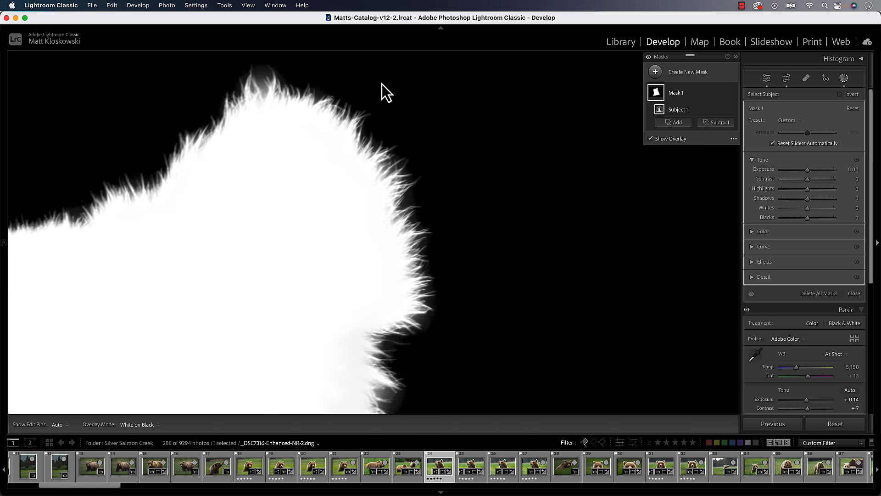
{"action": "mouse_move", "coordinate": [305, 170]}
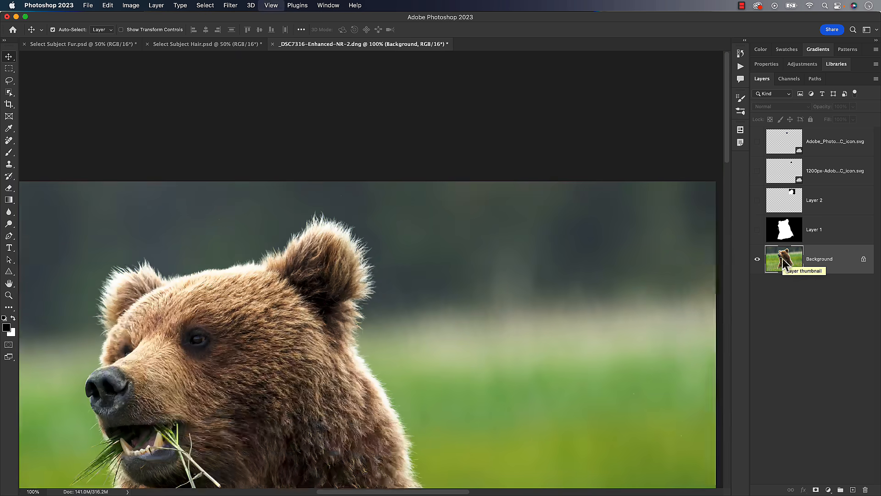
- Open the Select menu on the bear photo's Background layer
{"action": "left_click", "coordinate": [204, 5]}
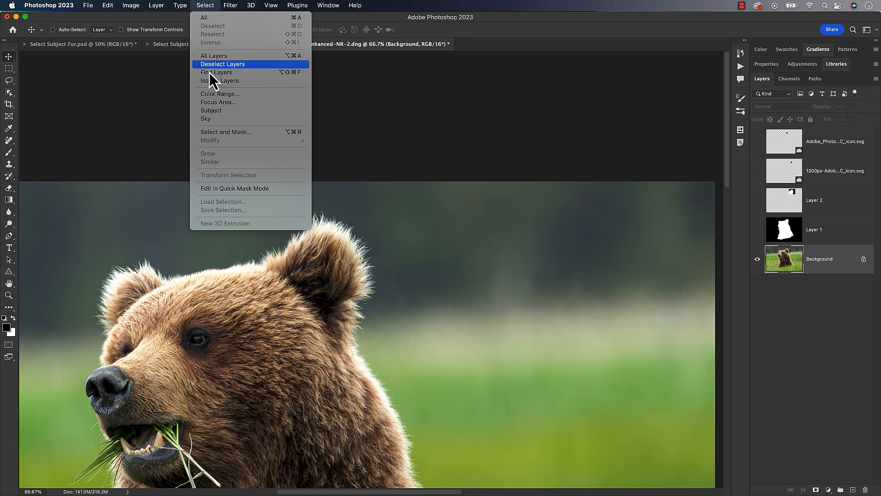
{"action": "mouse_move", "coordinate": [213, 120]}
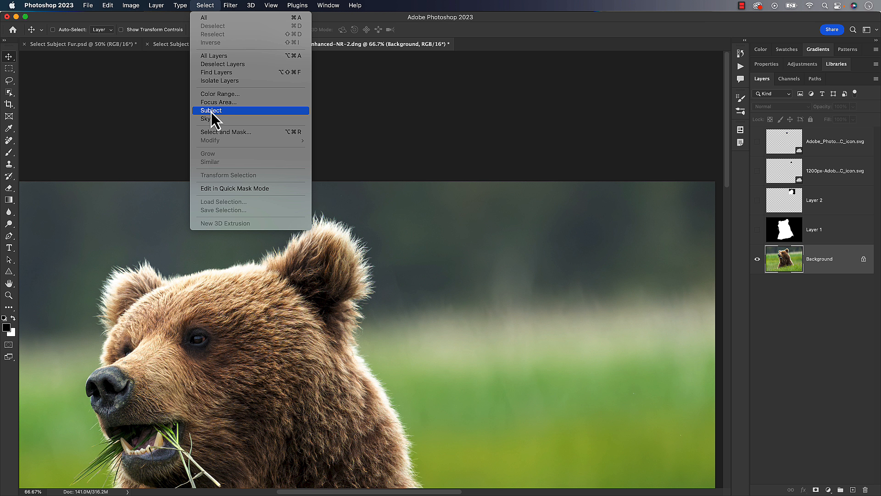
{"action": "mouse_move", "coordinate": [233, 123]}
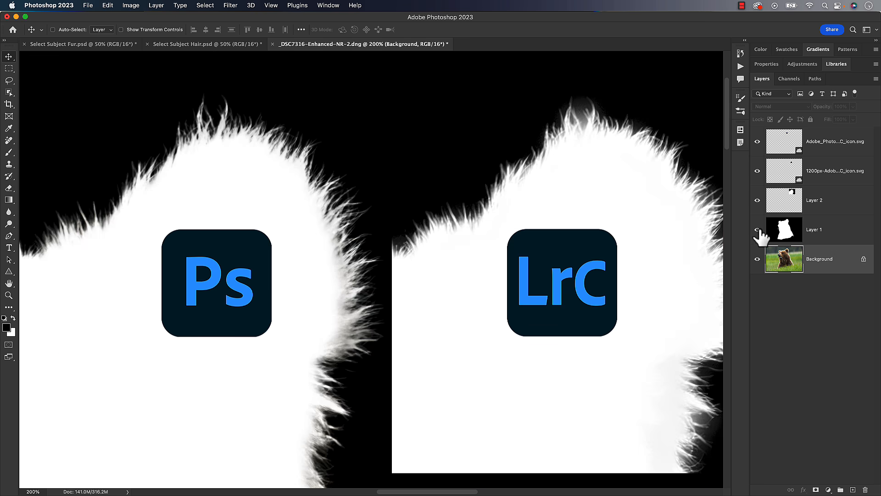
{"action": "left_click", "coordinate": [230, 5]}
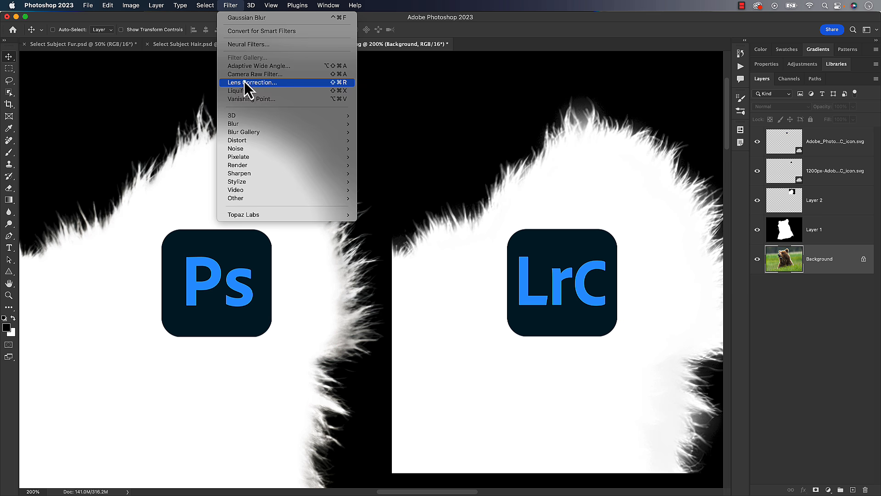
{"action": "left_click", "coordinate": [255, 73]}
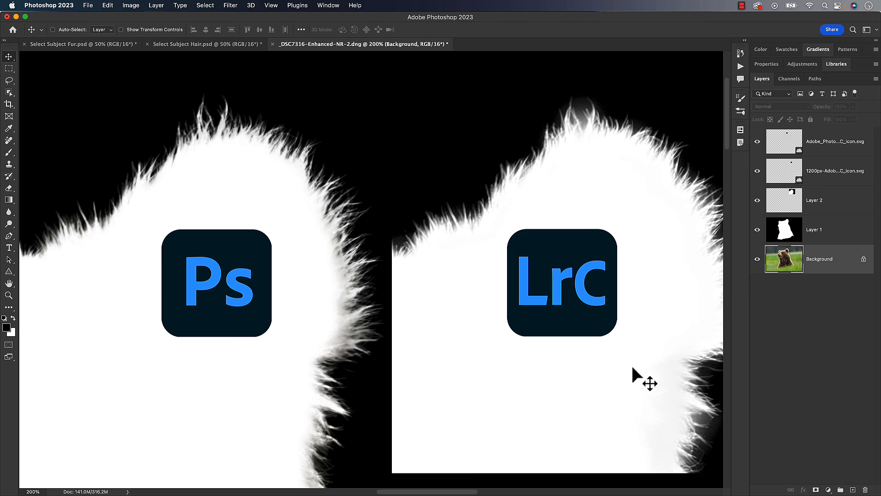
{"action": "left_click", "coordinate": [205, 44]}
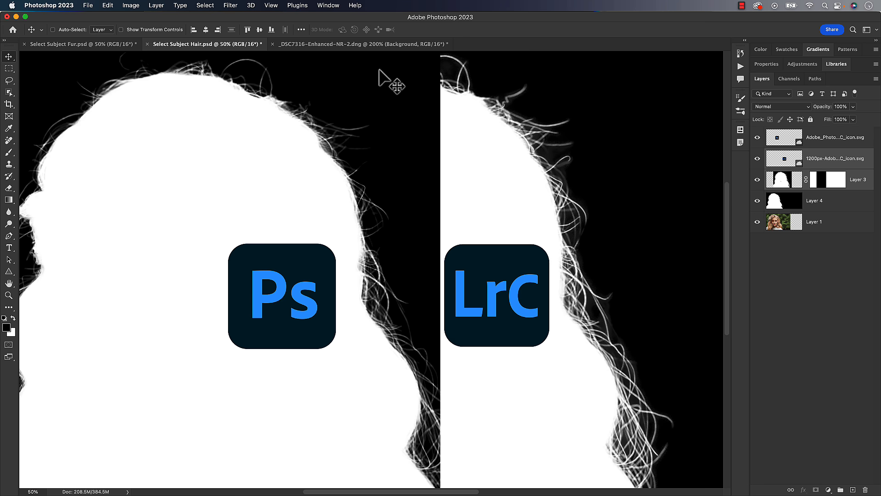
{"action": "left_click", "coordinate": [359, 44]}
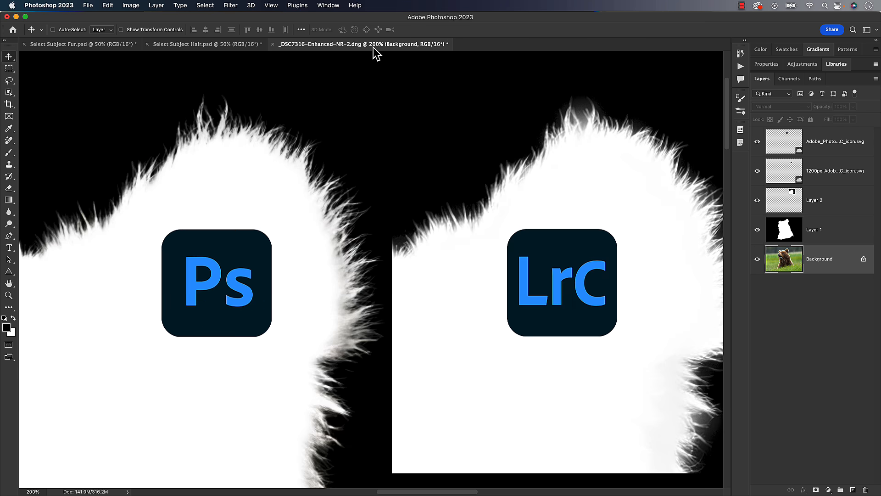
{"action": "mouse_move", "coordinate": [371, 175]}
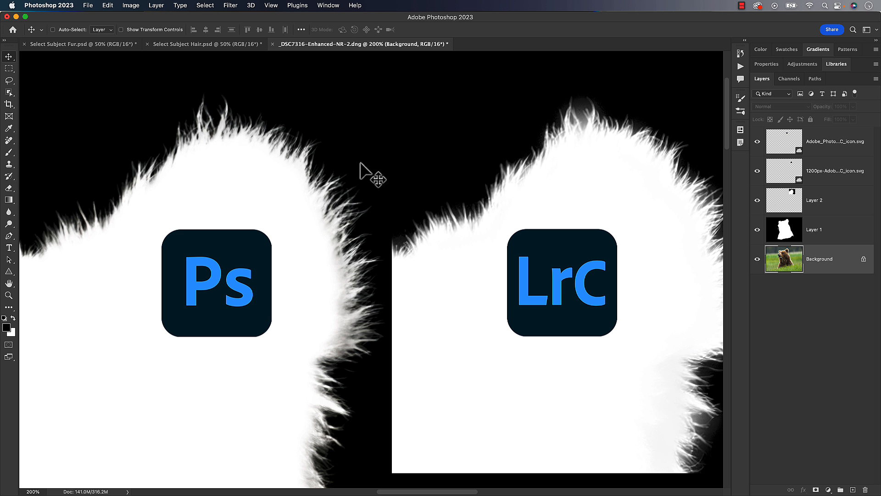
{"action": "mouse_move", "coordinate": [218, 122]}
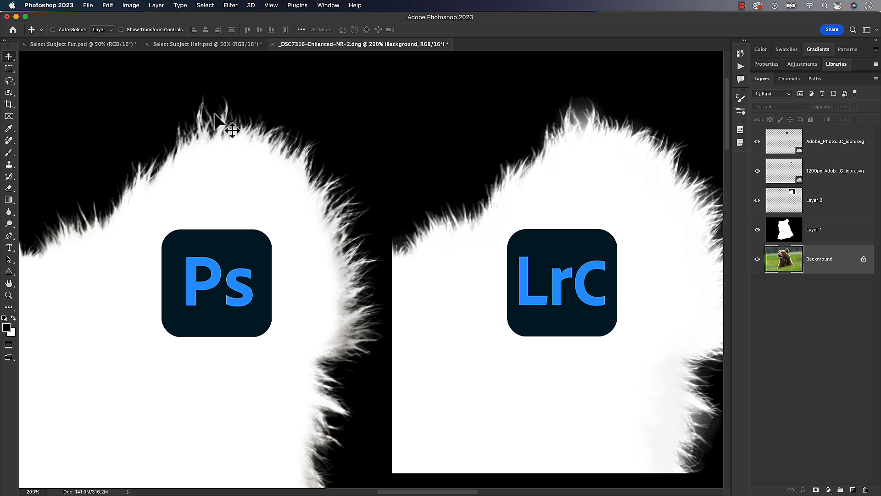
{"action": "mouse_move", "coordinate": [286, 197]}
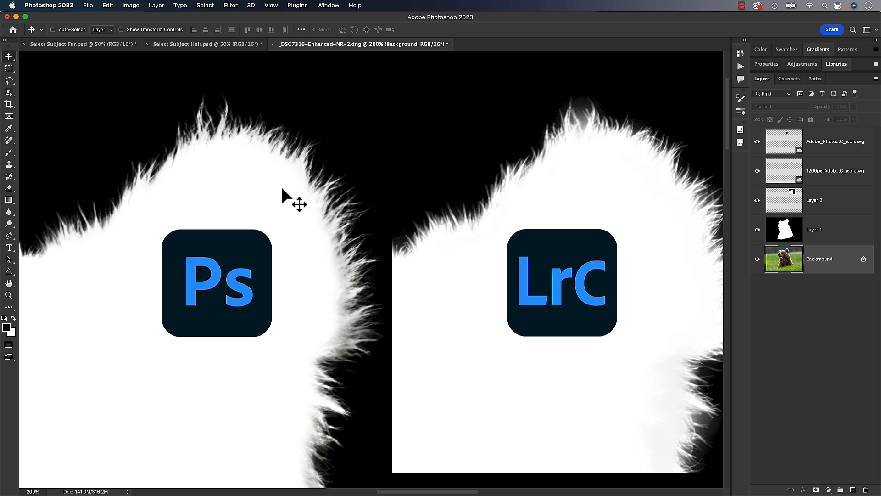
{"action": "mouse_move", "coordinate": [77, 276]}
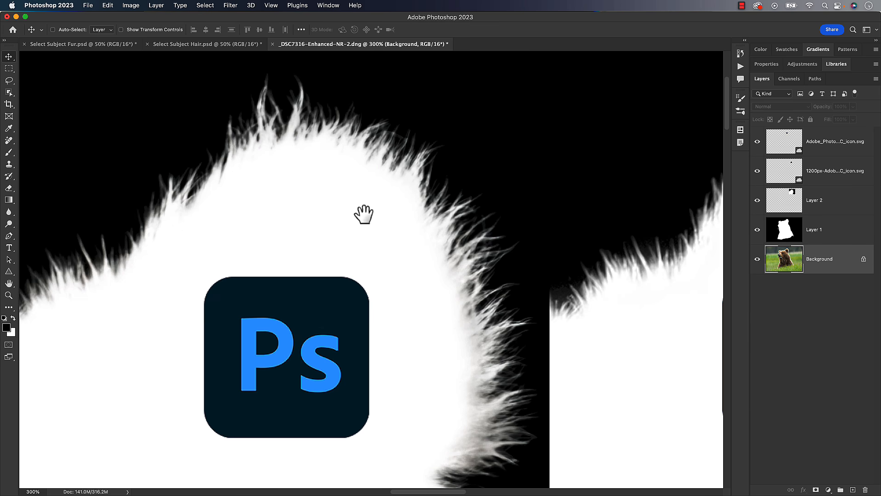
{"action": "mouse_move", "coordinate": [728, 225]}
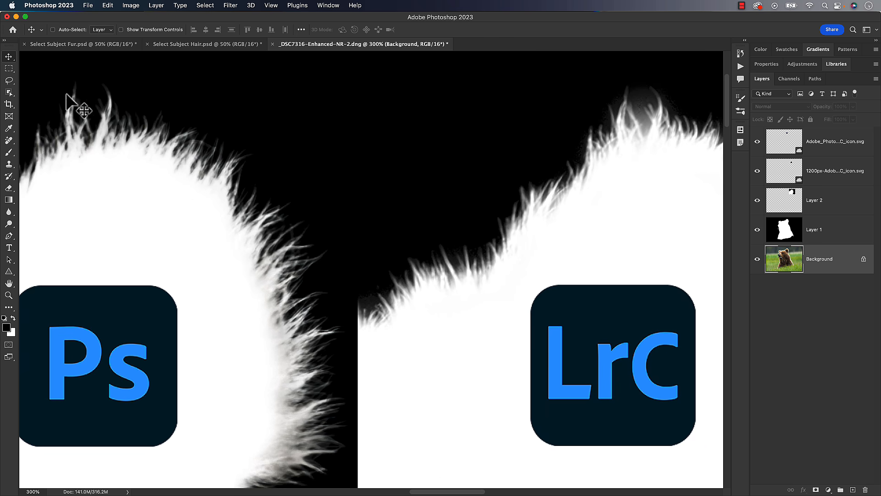
{"action": "mouse_move", "coordinate": [678, 150]}
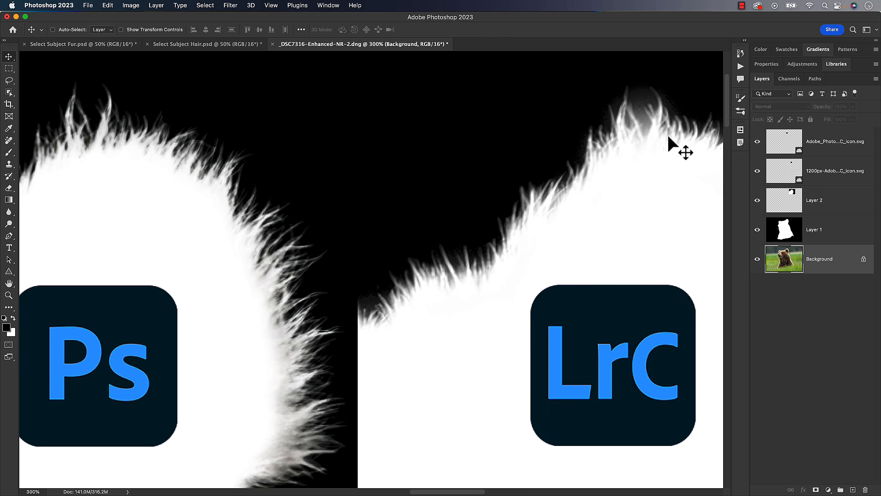
{"action": "mouse_move", "coordinate": [293, 226]}
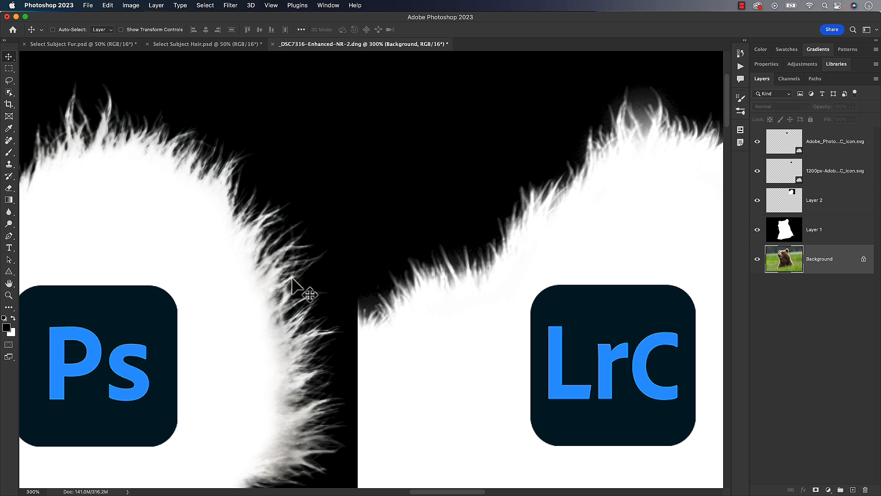
{"action": "mouse_move", "coordinate": [258, 208]}
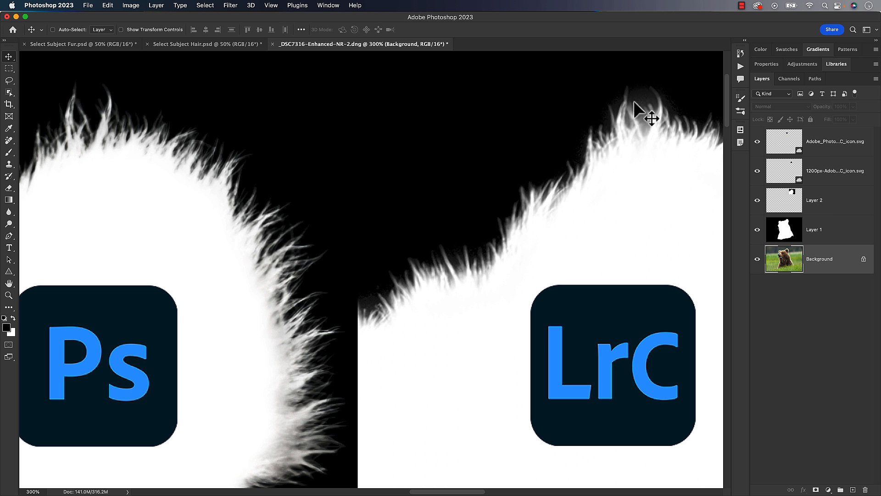
{"action": "mouse_move", "coordinate": [554, 231]}
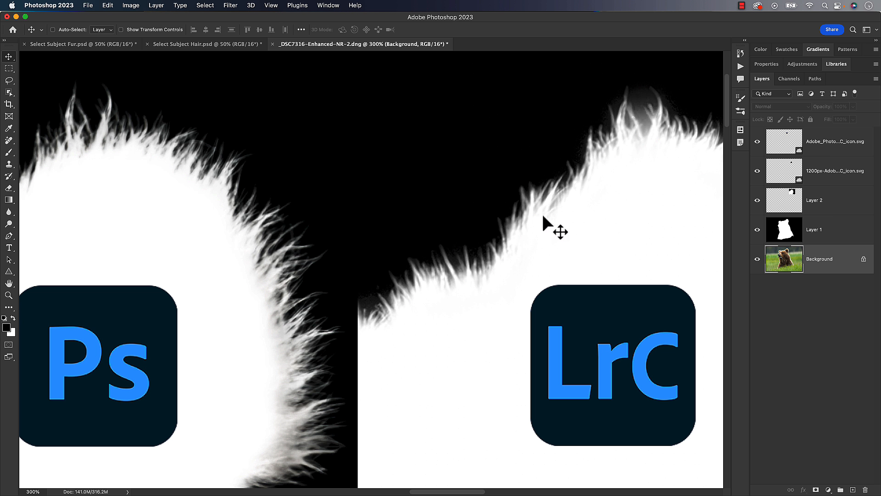
{"action": "mouse_move", "coordinate": [471, 286]}
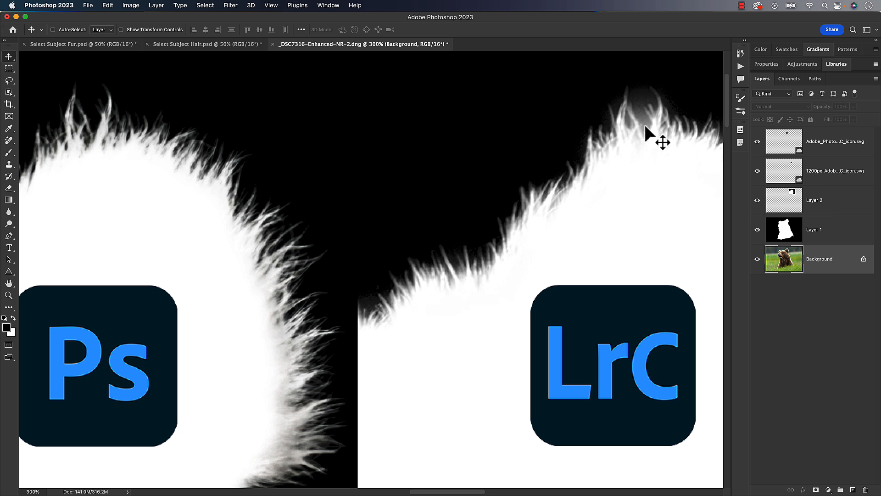
{"action": "mouse_move", "coordinate": [651, 123]}
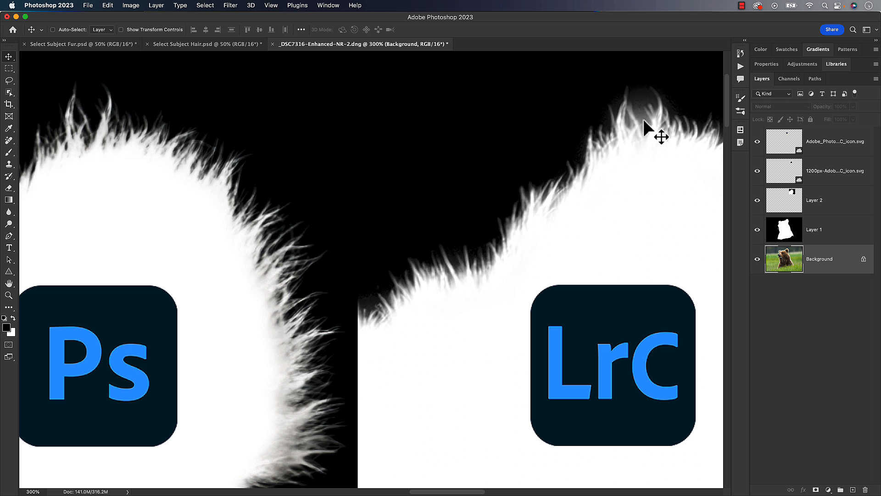
{"action": "mouse_move", "coordinate": [646, 143]}
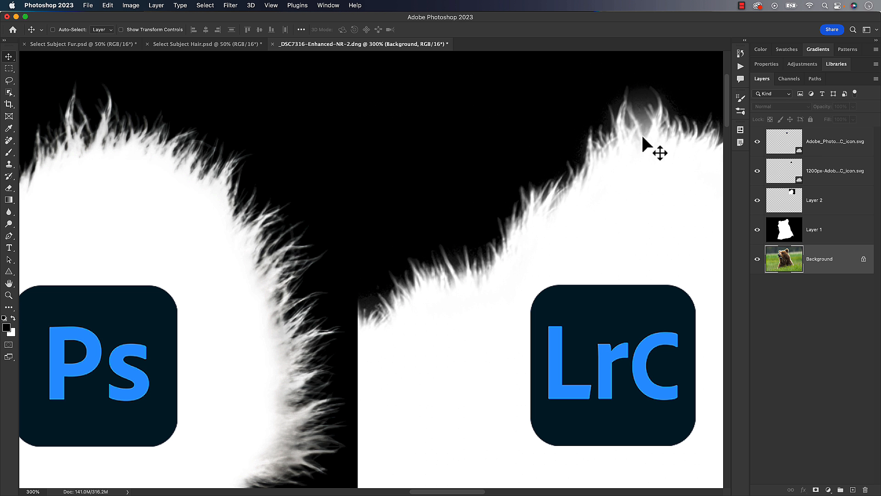
{"action": "mouse_move", "coordinate": [648, 115]}
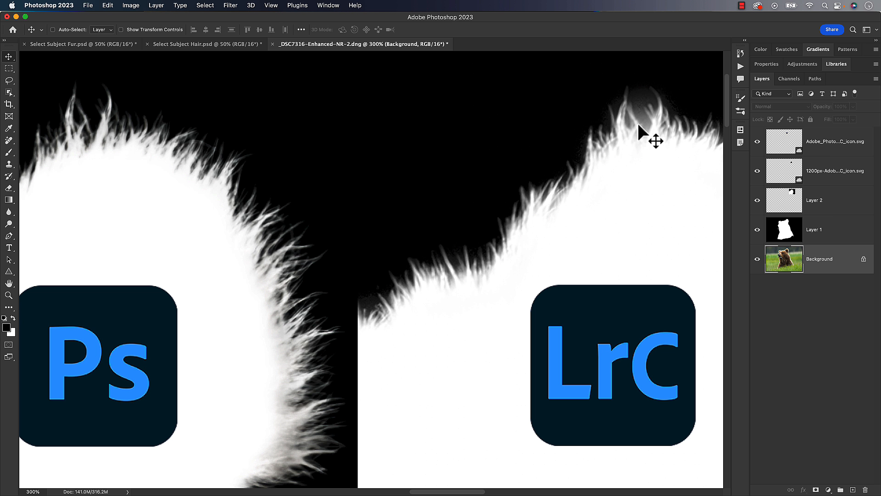
{"action": "mouse_move", "coordinate": [645, 115]}
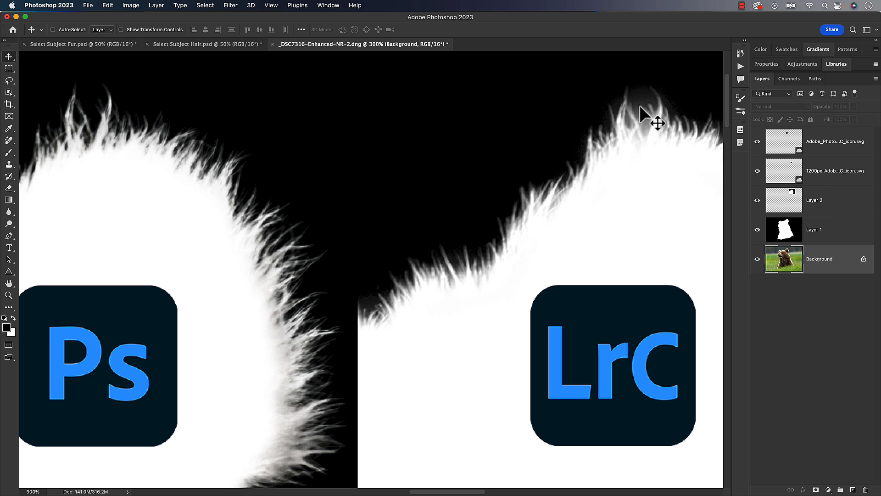
{"action": "mouse_move", "coordinate": [638, 163]}
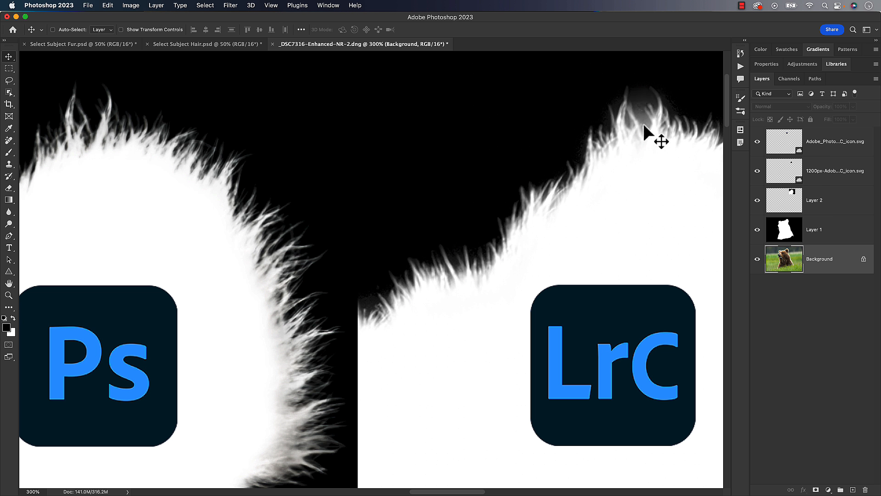
{"action": "mouse_move", "coordinate": [643, 191]}
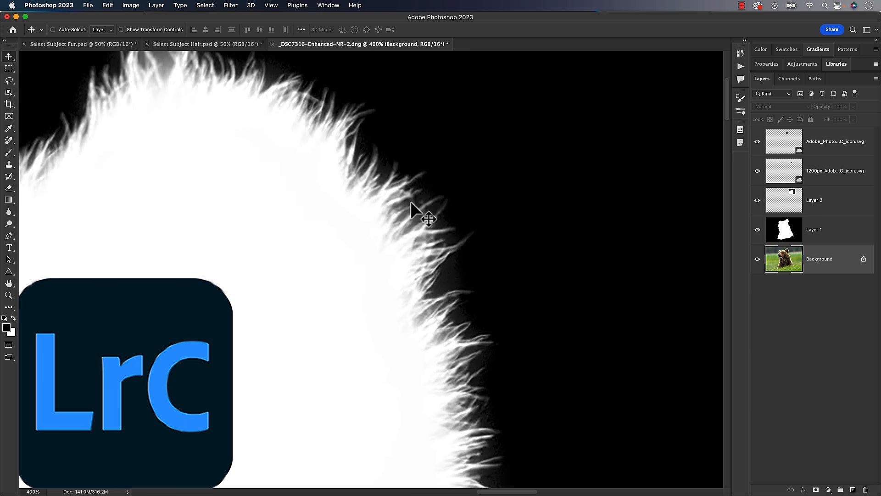
{"action": "mouse_move", "coordinate": [449, 258]}
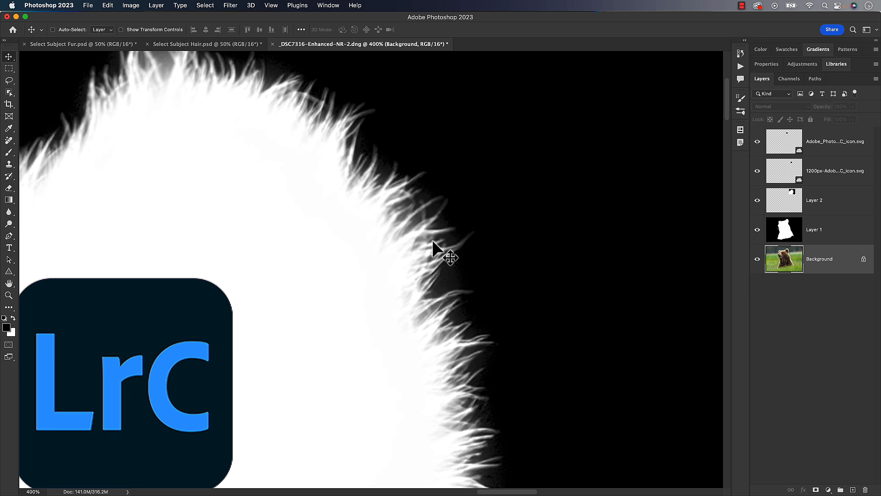
{"action": "mouse_move", "coordinate": [444, 303]}
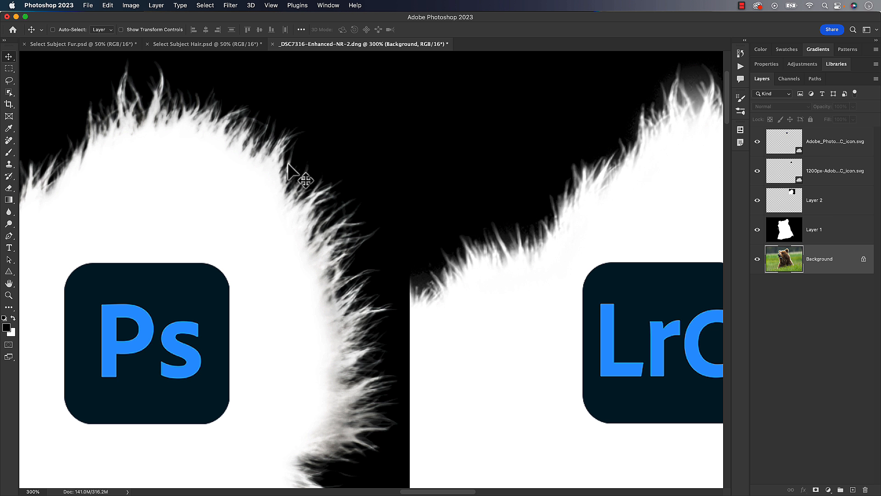
{"action": "mouse_move", "coordinate": [530, 216]}
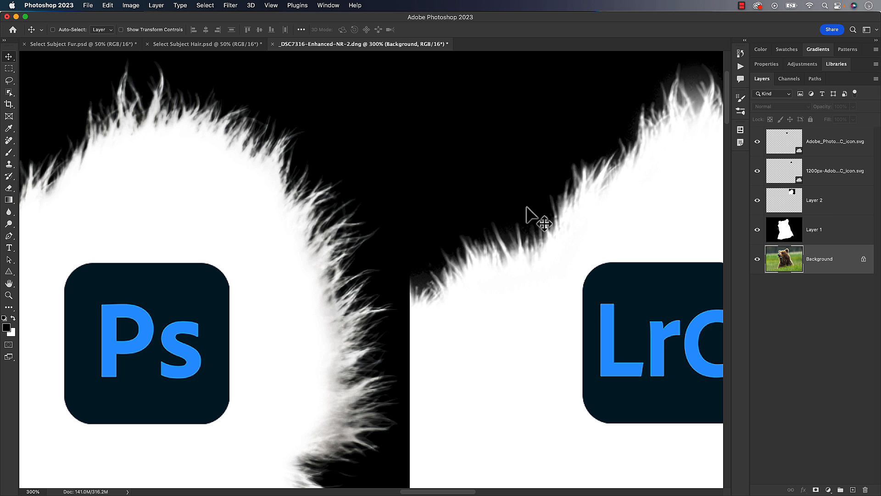
{"action": "mouse_move", "coordinate": [620, 197]}
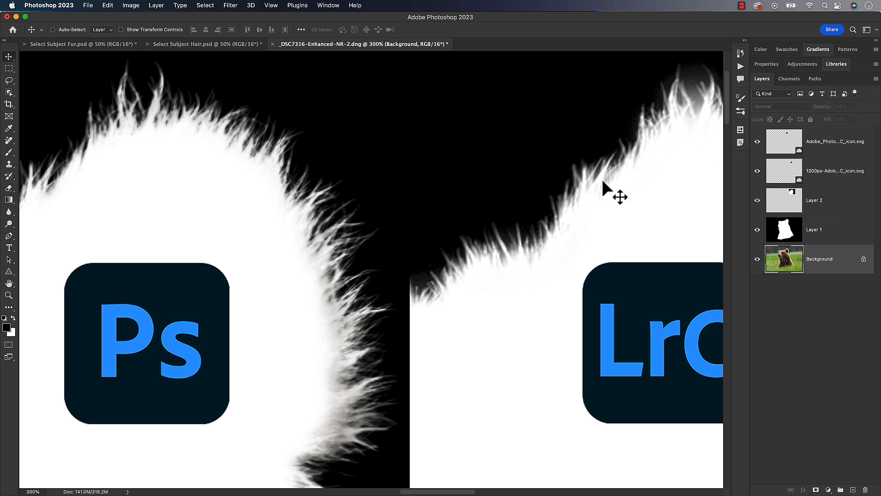
{"action": "mouse_move", "coordinate": [327, 247]}
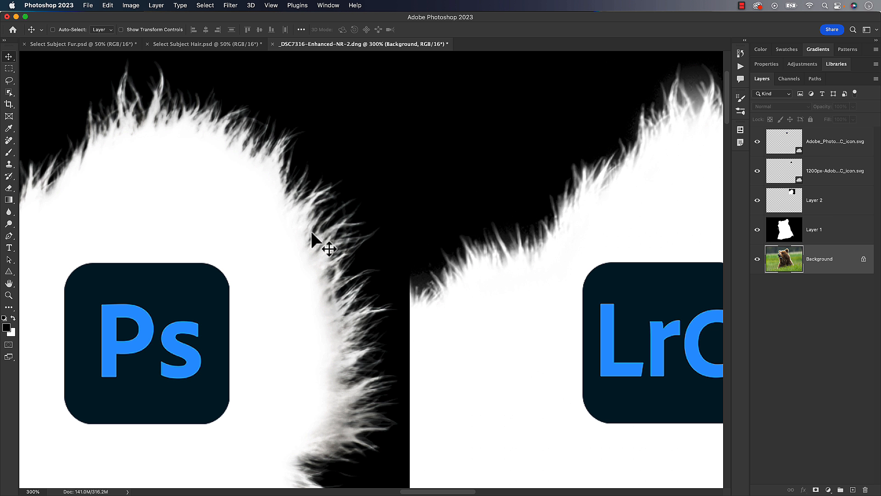
{"action": "mouse_move", "coordinate": [358, 354]}
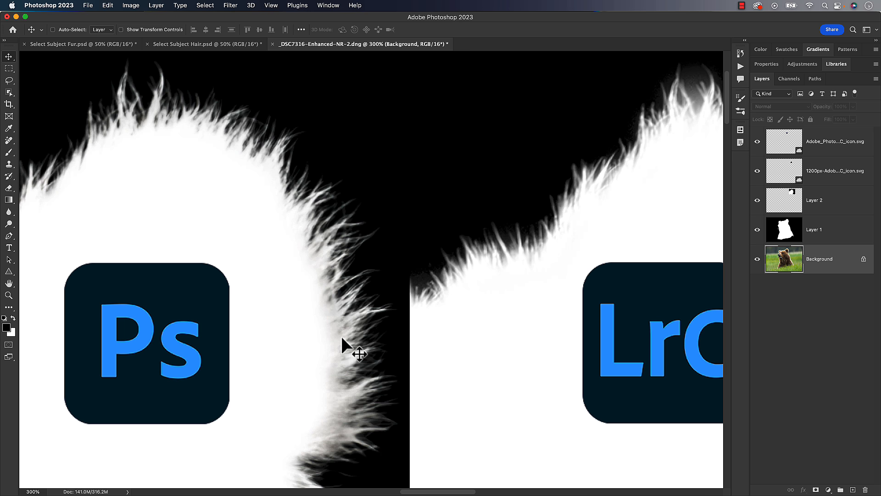
{"action": "mouse_move", "coordinate": [288, 87]}
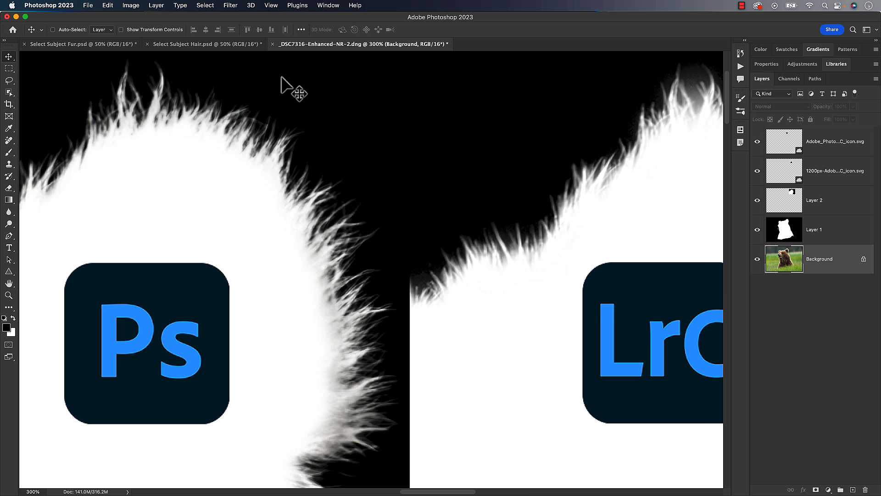
- Switch to the Select Subject Hair.psd document comparing the Ps and LrC hair masks
{"action": "left_click", "coordinate": [205, 44]}
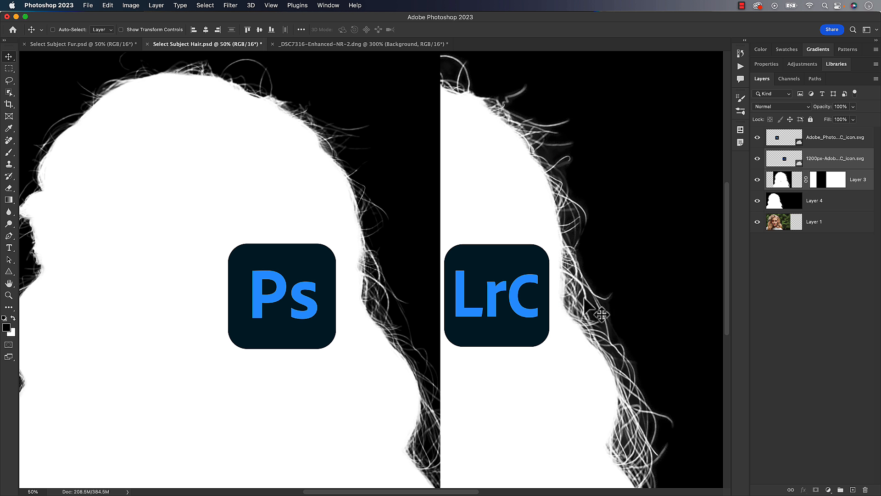
{"action": "mouse_move", "coordinate": [550, 325]}
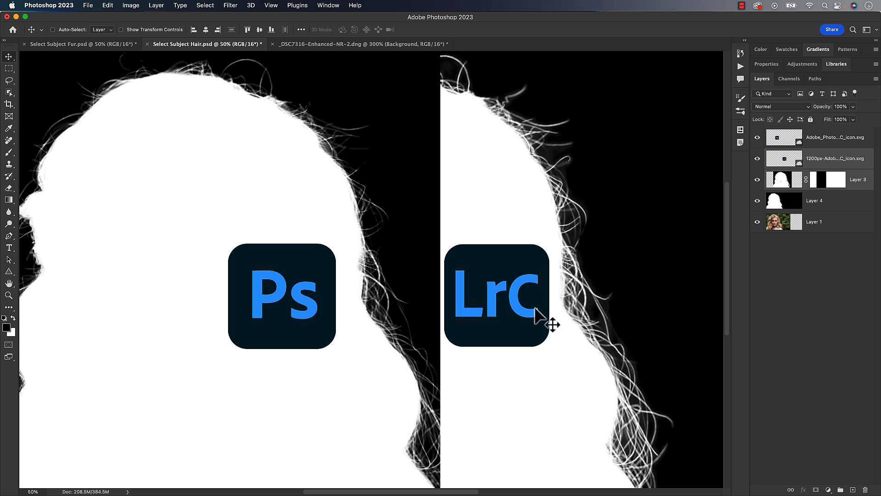
{"action": "mouse_move", "coordinate": [290, 117]}
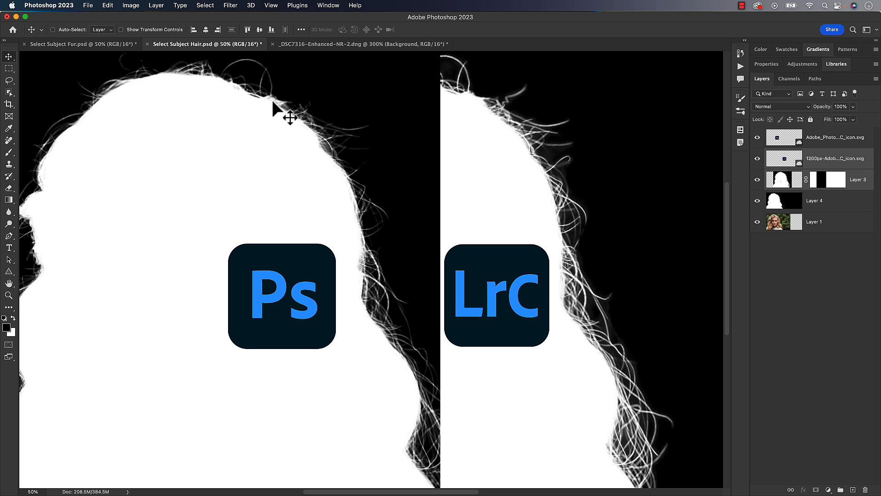
{"action": "mouse_move", "coordinate": [385, 249]}
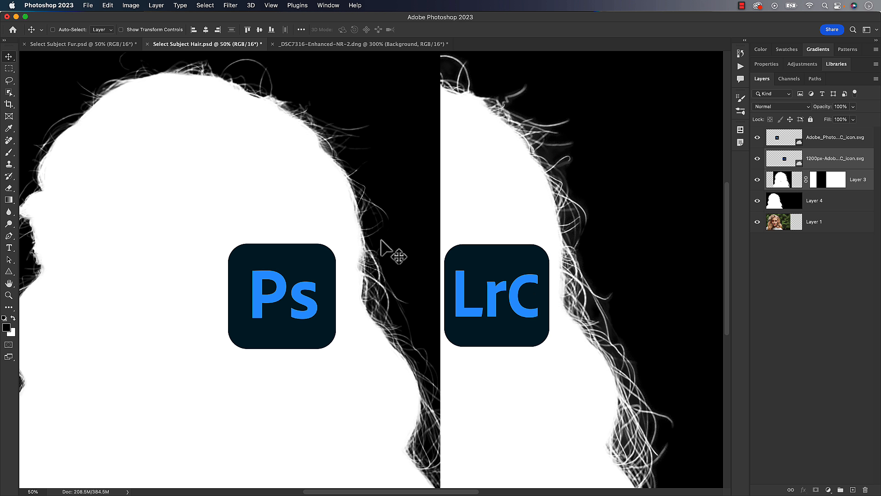
{"action": "mouse_move", "coordinate": [382, 156]}
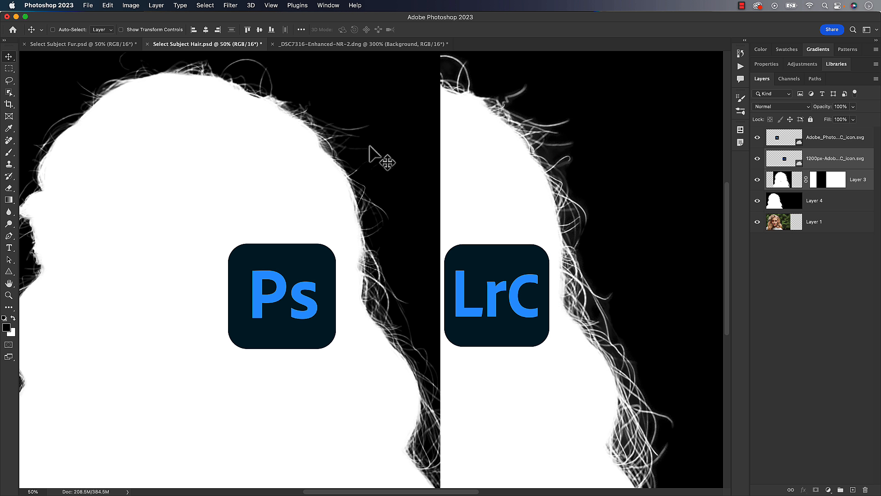
{"action": "mouse_move", "coordinate": [362, 165]}
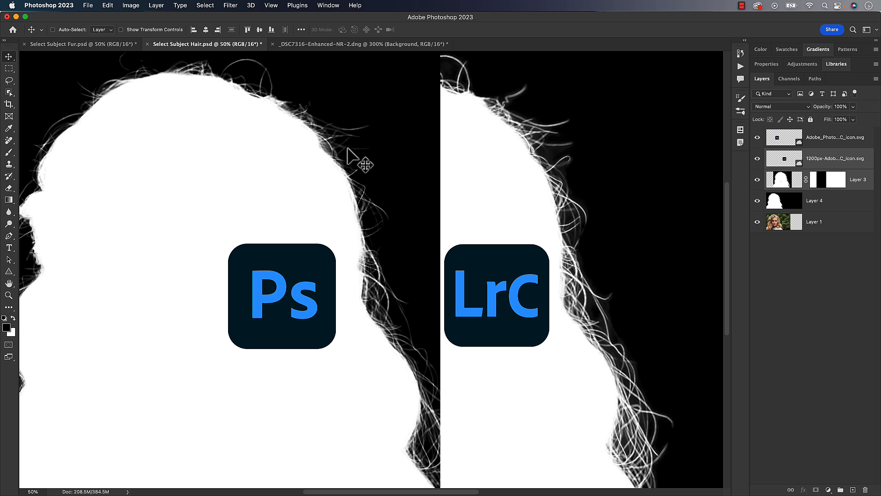
{"action": "mouse_move", "coordinate": [578, 225]}
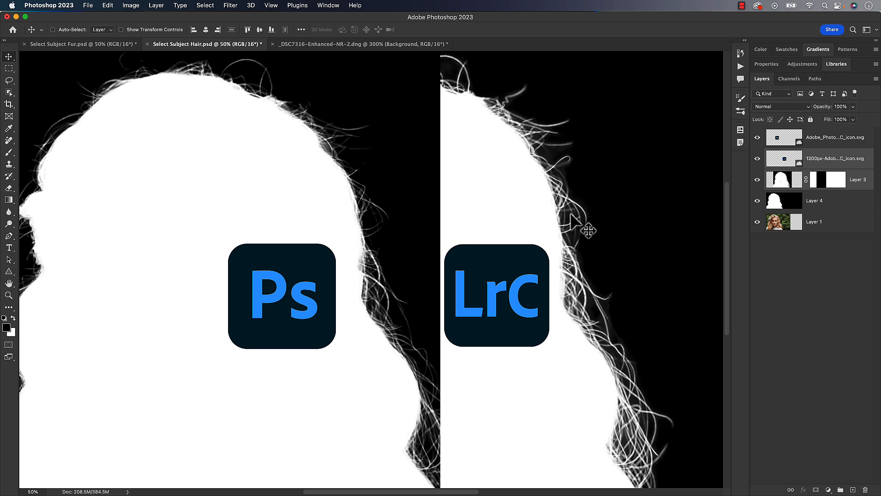
{"action": "mouse_move", "coordinate": [638, 360]}
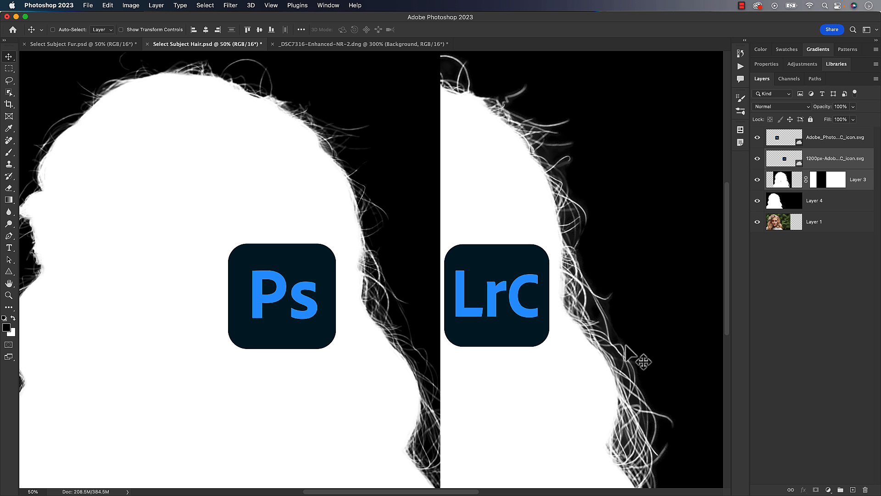
{"action": "mouse_move", "coordinate": [649, 437]}
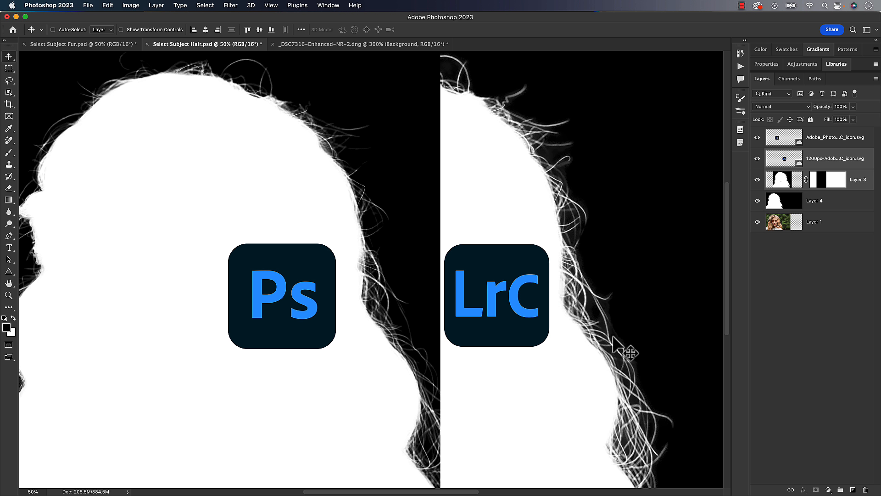
{"action": "mouse_move", "coordinate": [435, 385]}
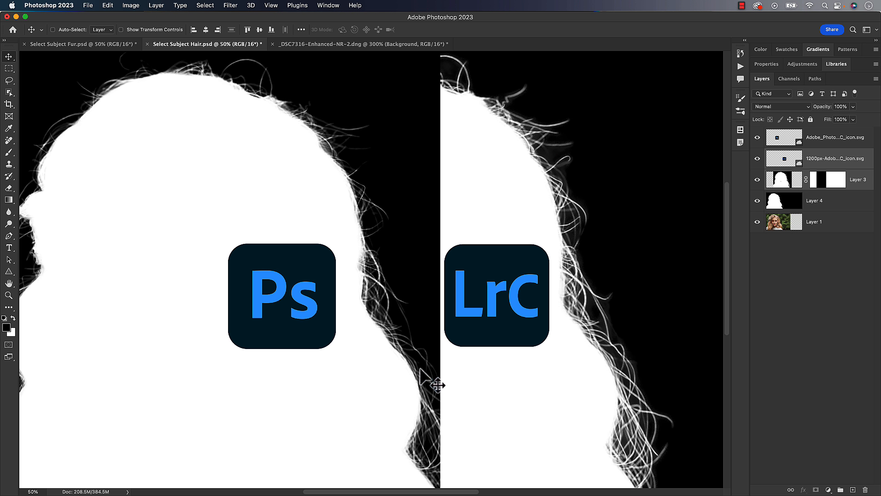
{"action": "mouse_move", "coordinate": [373, 273]}
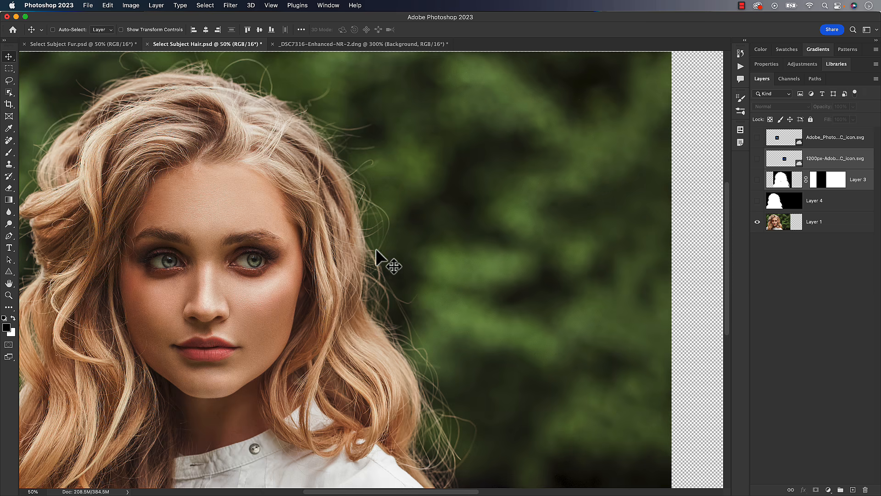
{"action": "mouse_move", "coordinate": [382, 250]}
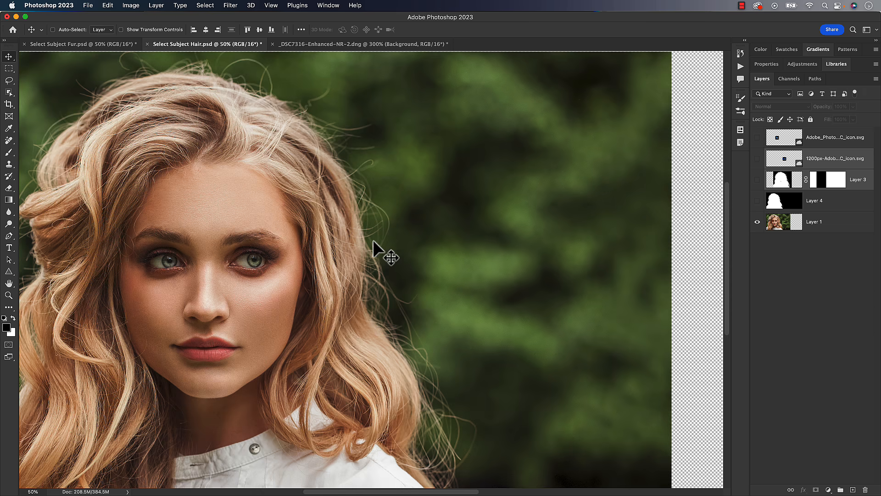
{"action": "mouse_move", "coordinate": [386, 256]}
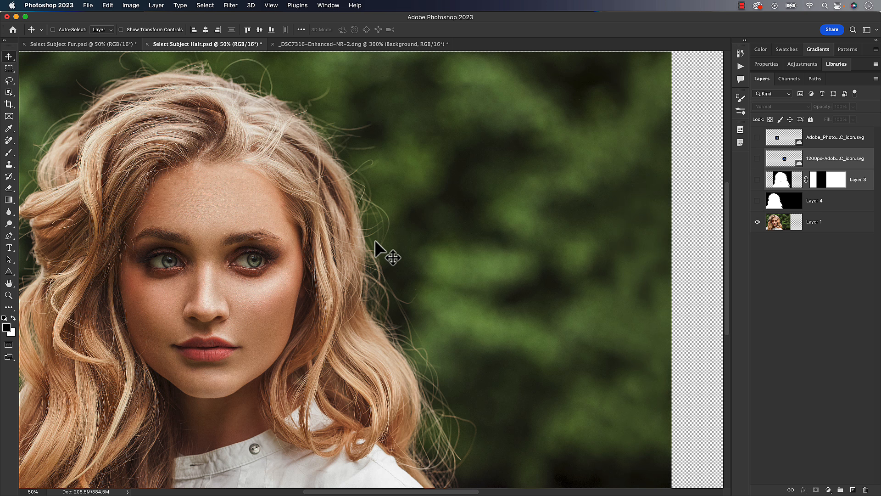
{"action": "mouse_move", "coordinate": [396, 252]}
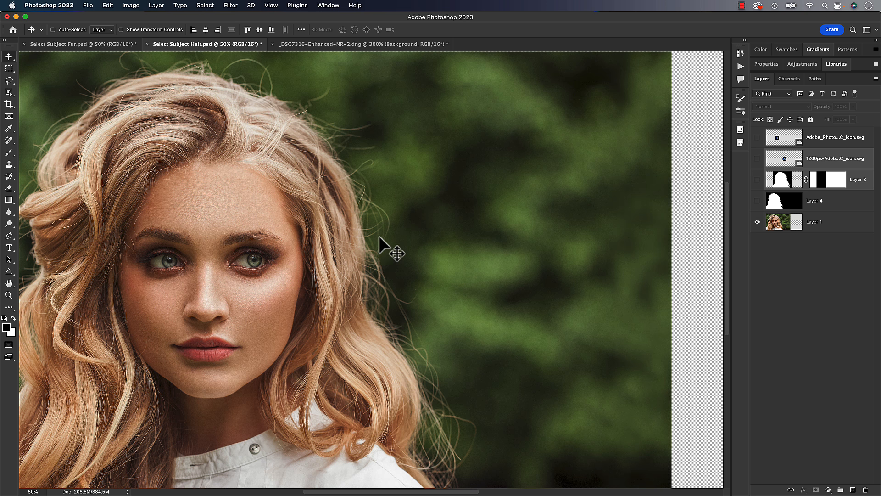
{"action": "mouse_move", "coordinate": [351, 135]}
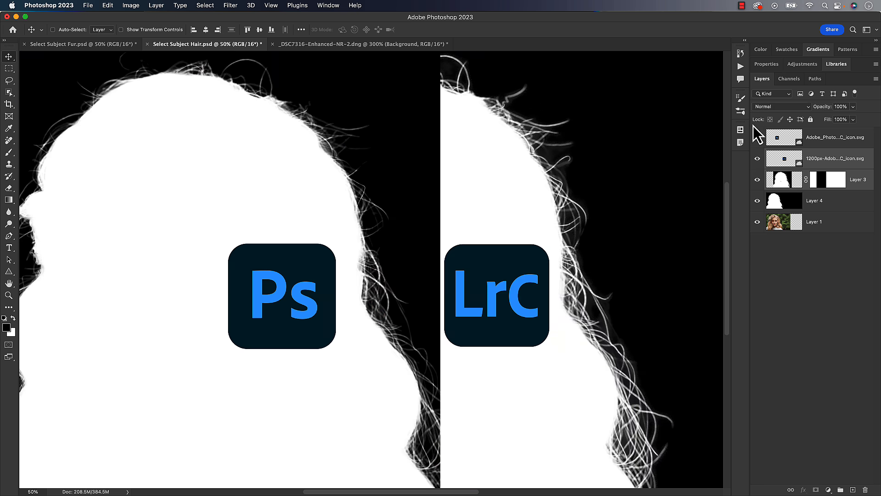
{"action": "mouse_move", "coordinate": [393, 267]}
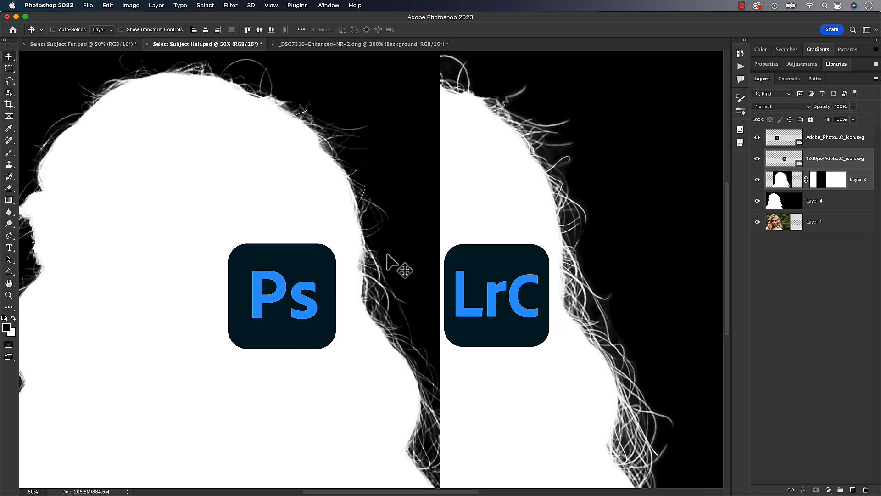
{"action": "mouse_move", "coordinate": [385, 232]}
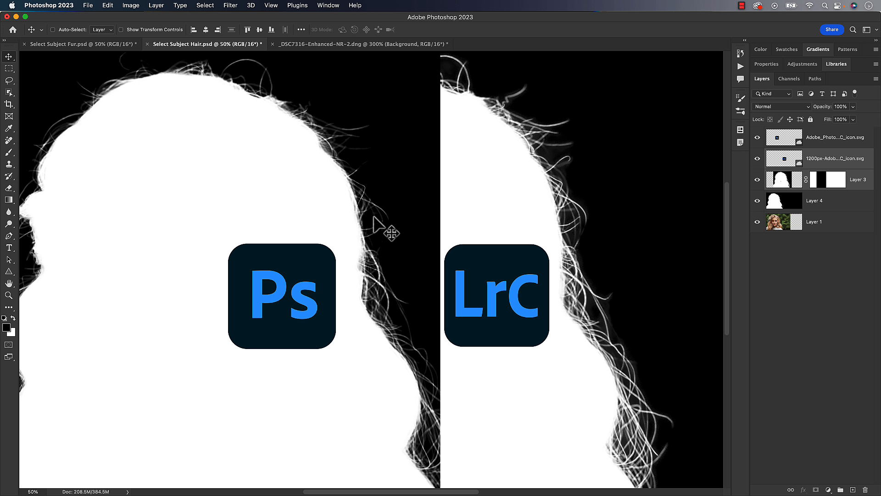
{"action": "mouse_move", "coordinate": [322, 121]}
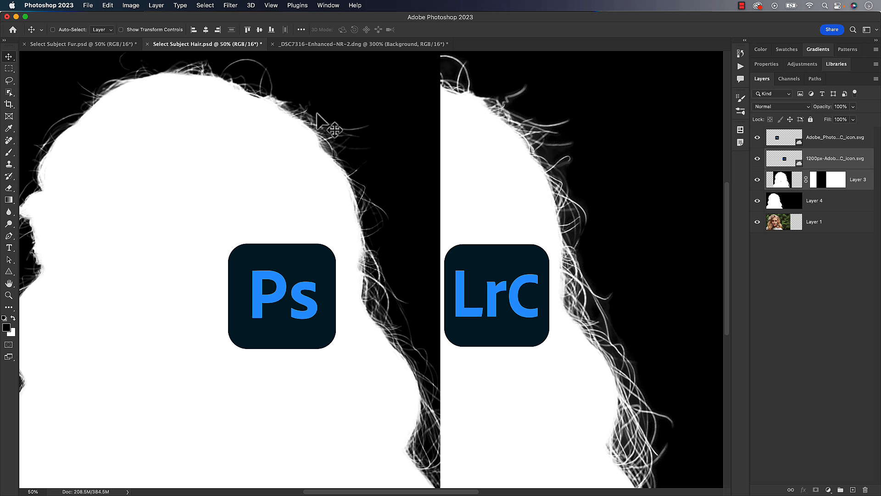
{"action": "mouse_move", "coordinate": [388, 231]}
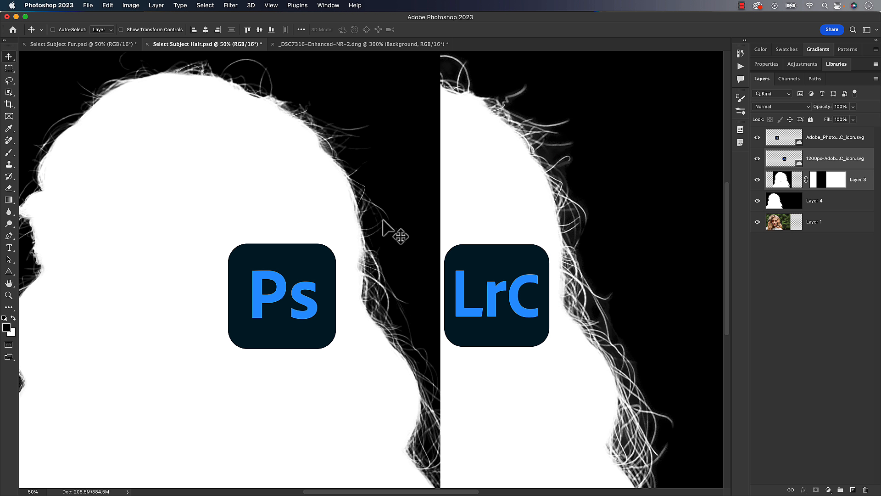
{"action": "mouse_move", "coordinate": [587, 313]}
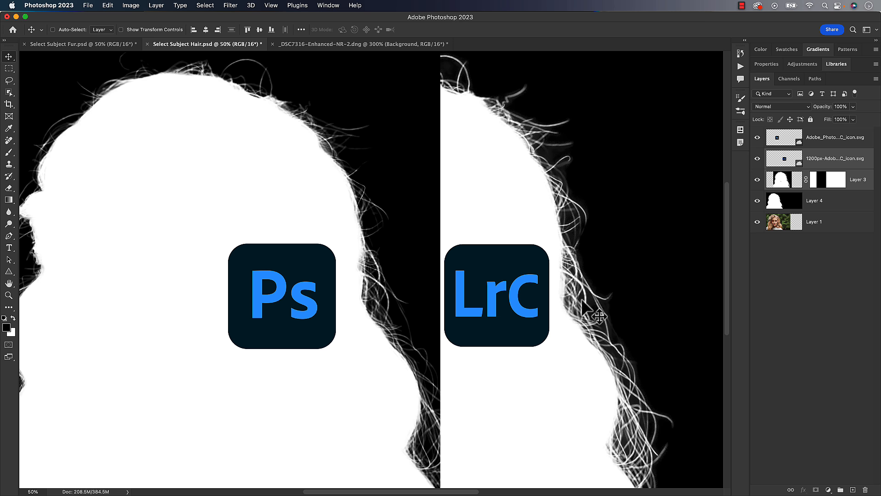
{"action": "mouse_move", "coordinate": [593, 297]}
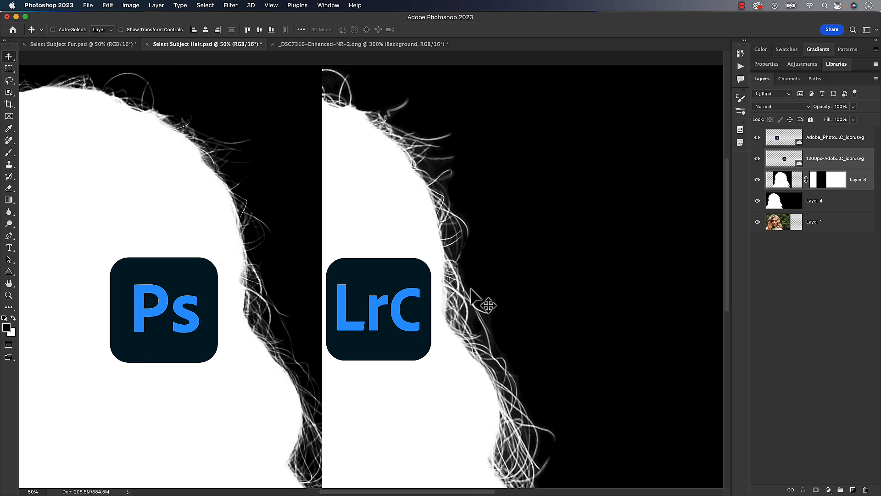
{"action": "mouse_move", "coordinate": [466, 268]}
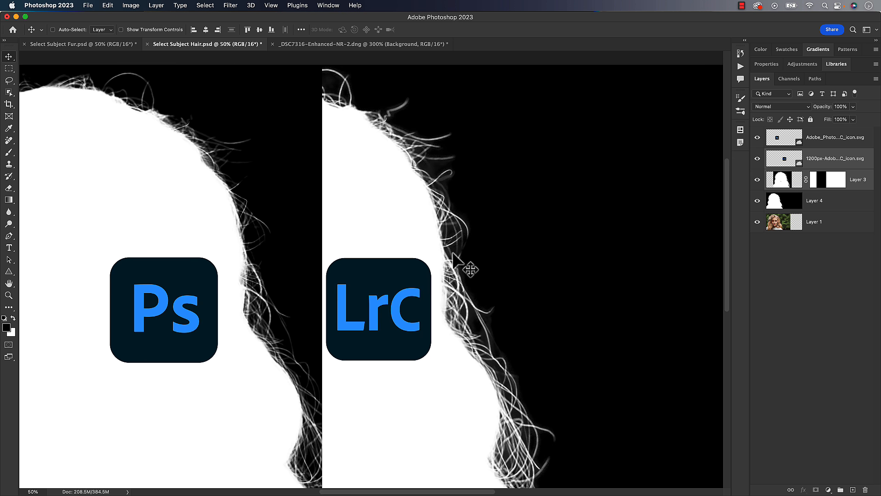
{"action": "mouse_move", "coordinate": [478, 284]}
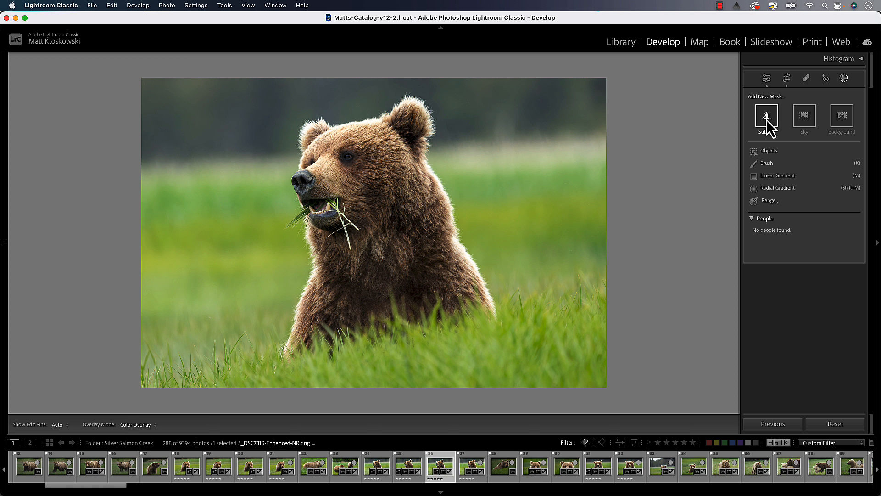
{"action": "mouse_move", "coordinate": [768, 126]}
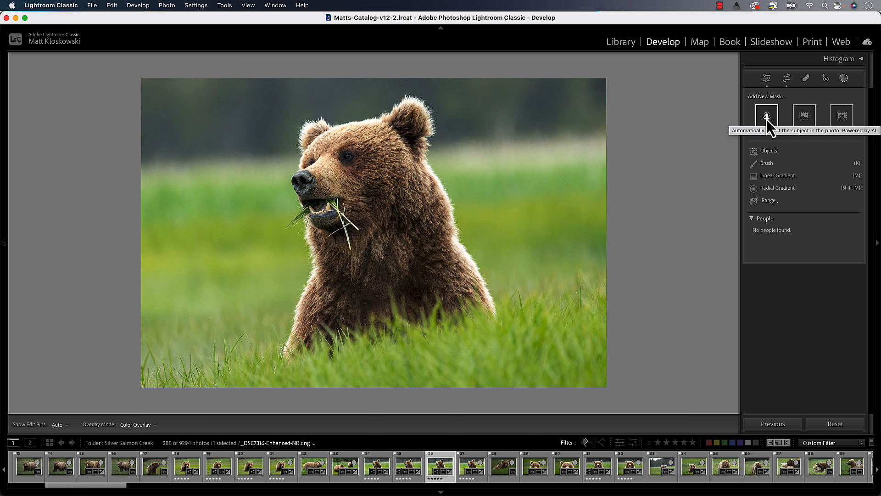
- Add a Subject mask to the bear and set its Exposure to about -1.71
{"action": "left_click", "coordinate": [766, 115]}
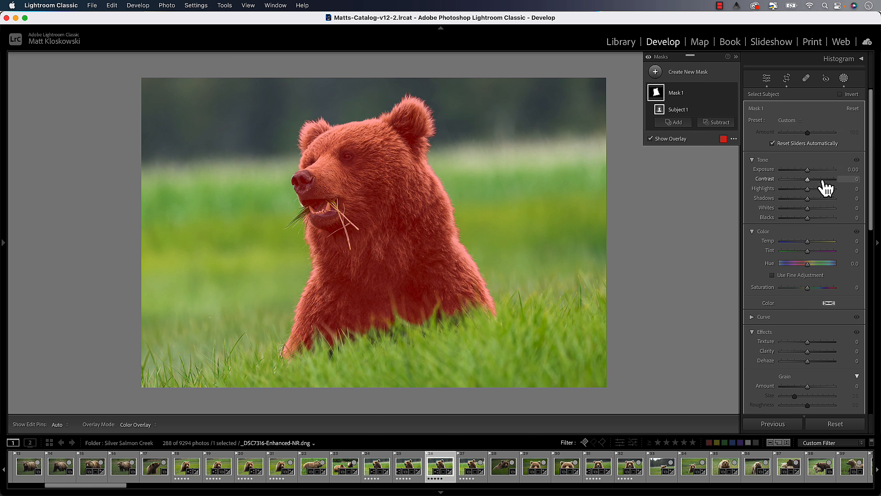
{"action": "left_click_drag", "start_coordinate": [806, 169], "coordinate": [820, 169]}
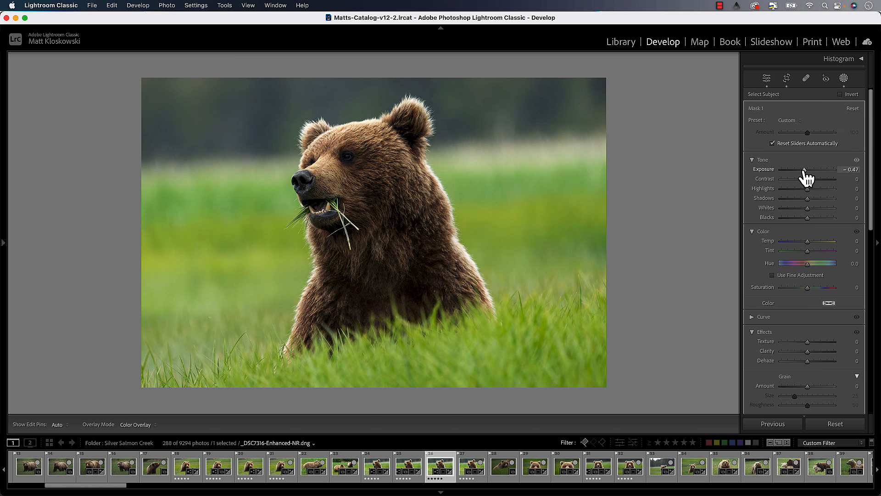
{"action": "left_click", "coordinate": [766, 78]}
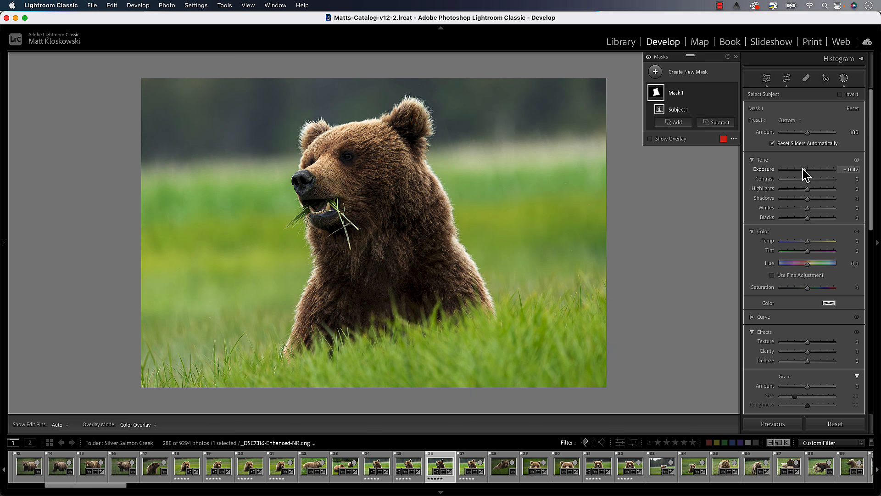
{"action": "left_click_drag", "start_coordinate": [803, 170], "coordinate": [820, 169]}
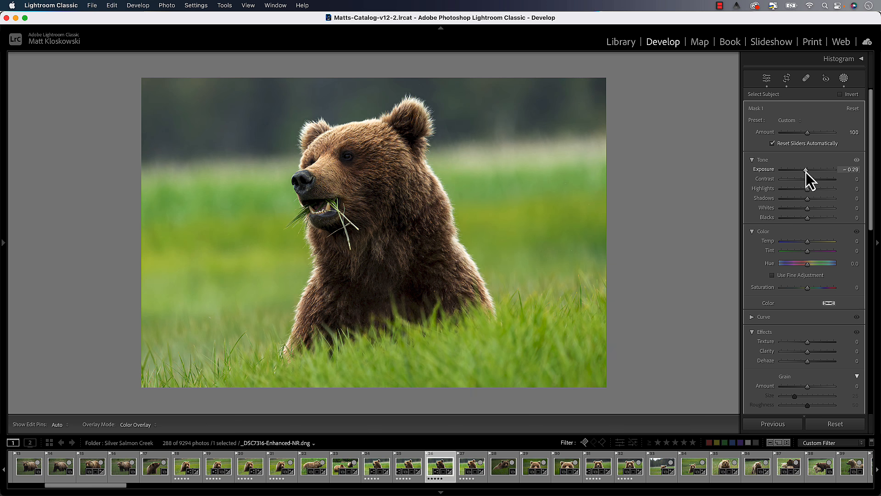
{"action": "left_click_drag", "start_coordinate": [820, 170], "coordinate": [794, 169]}
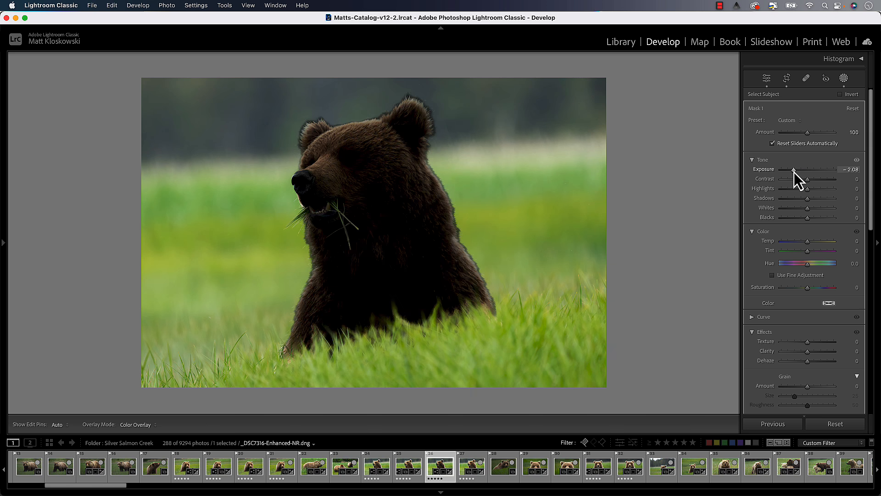
{"action": "left_click_drag", "start_coordinate": [796, 169], "coordinate": [798, 169]}
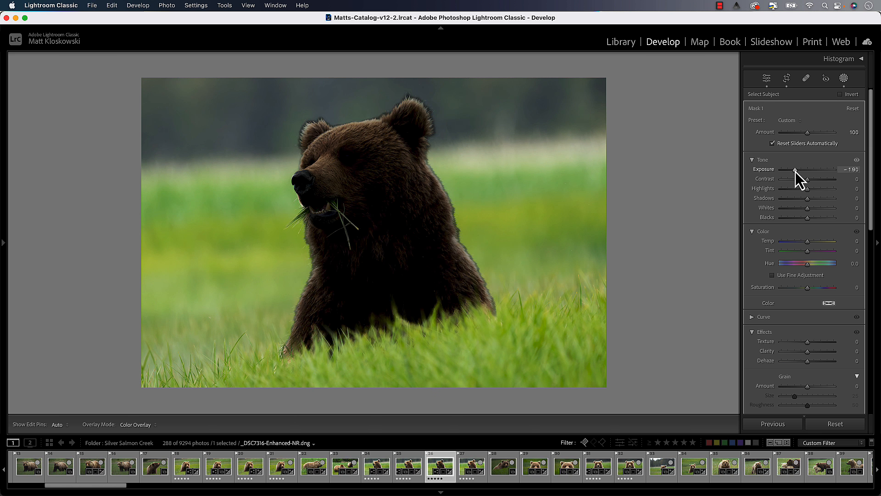
{"action": "left_click_drag", "start_coordinate": [795, 169], "coordinate": [801, 169]}
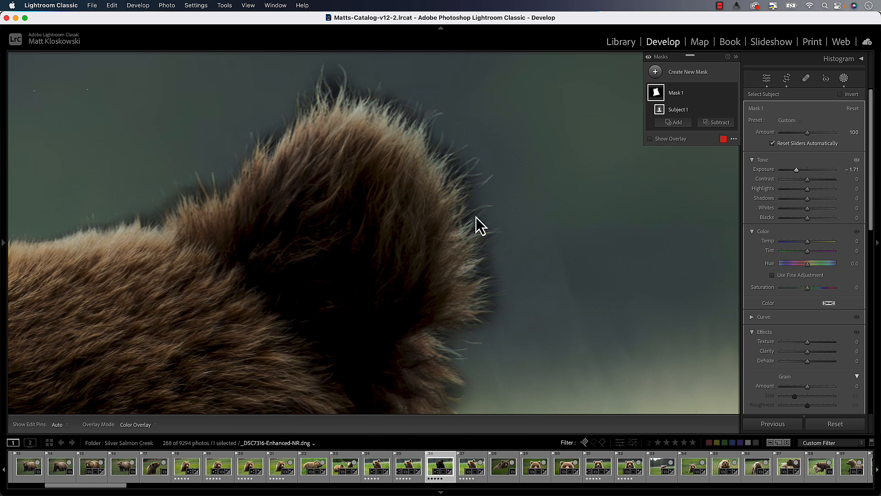
{"action": "mouse_move", "coordinate": [527, 186]}
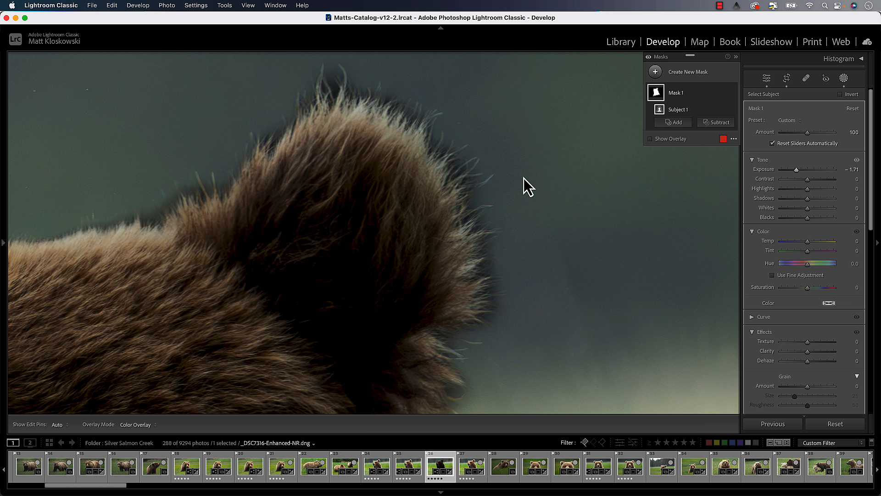
{"action": "mouse_move", "coordinate": [310, 167]}
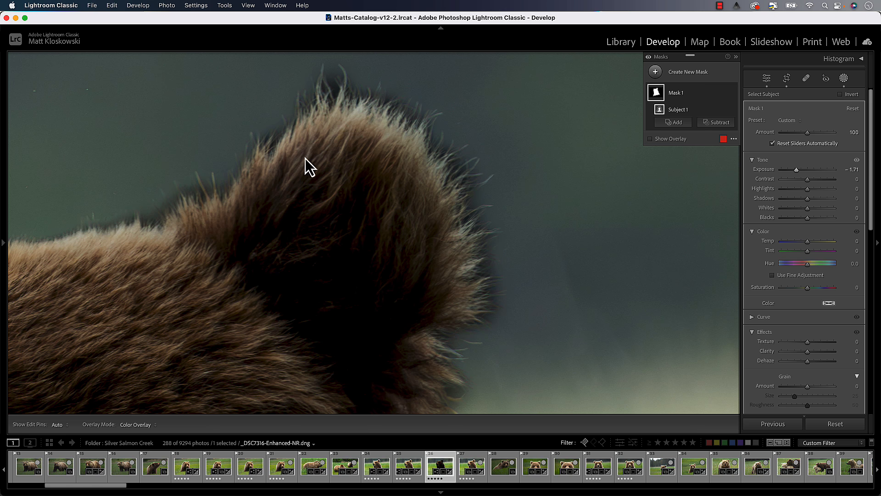
- Brush-subtract the halo from the mask along the ear's lower, top and left fur edges
{"action": "left_click", "coordinate": [718, 122]}
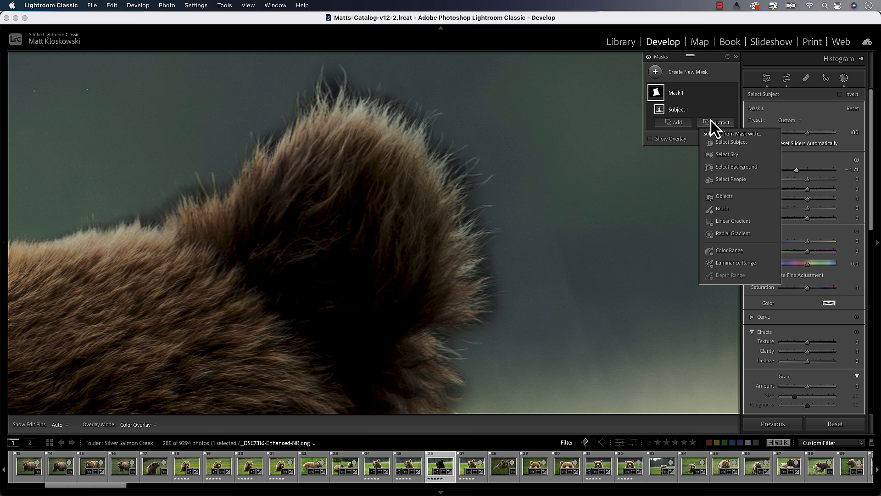
{"action": "left_click", "coordinate": [721, 208]}
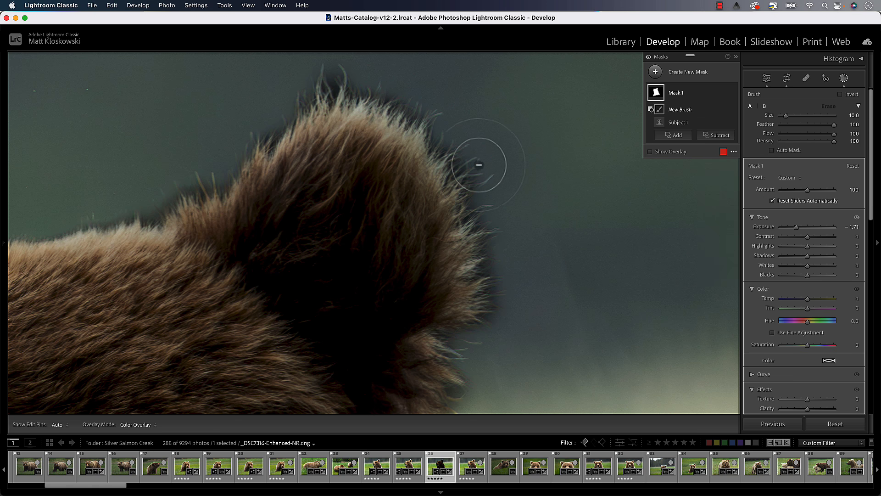
{"action": "mouse_move", "coordinate": [487, 162]}
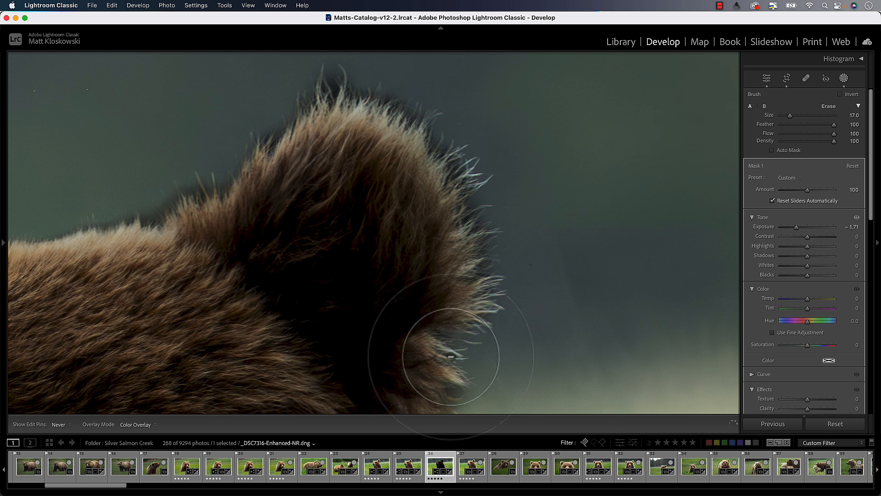
{"action": "left_click_drag", "start_coordinate": [444, 357], "coordinate": [420, 72]}
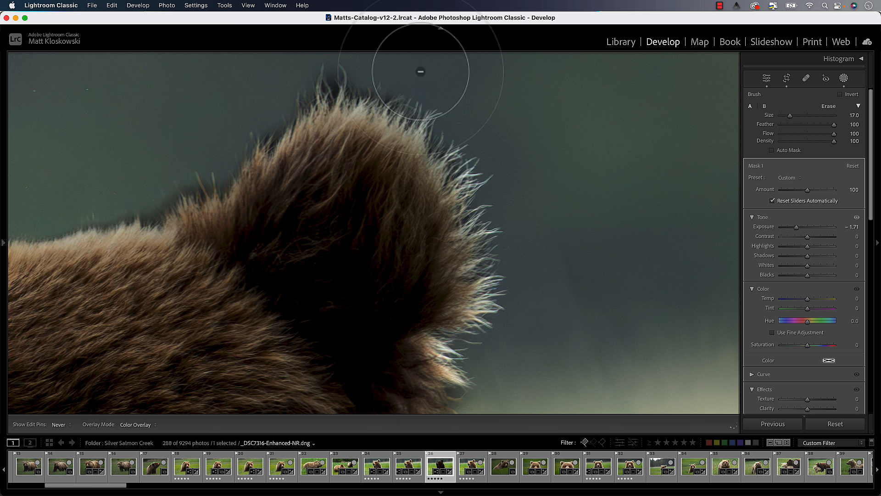
{"action": "left_click_drag", "start_coordinate": [420, 72], "coordinate": [240, 96]}
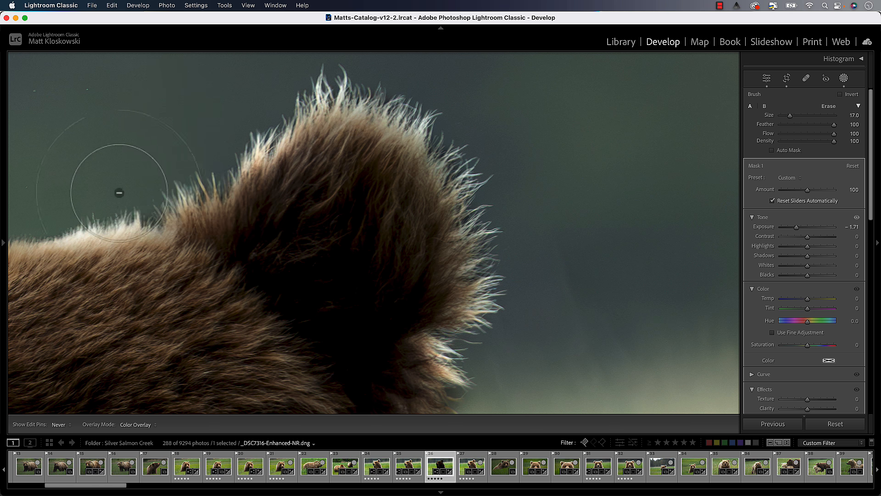
{"action": "left_click_drag", "start_coordinate": [118, 193], "coordinate": [538, 321]}
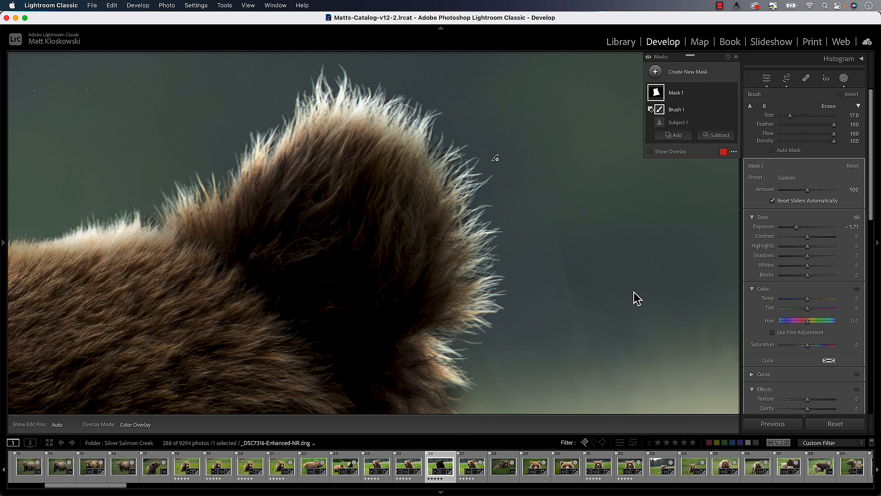
{"action": "mouse_move", "coordinate": [568, 242]}
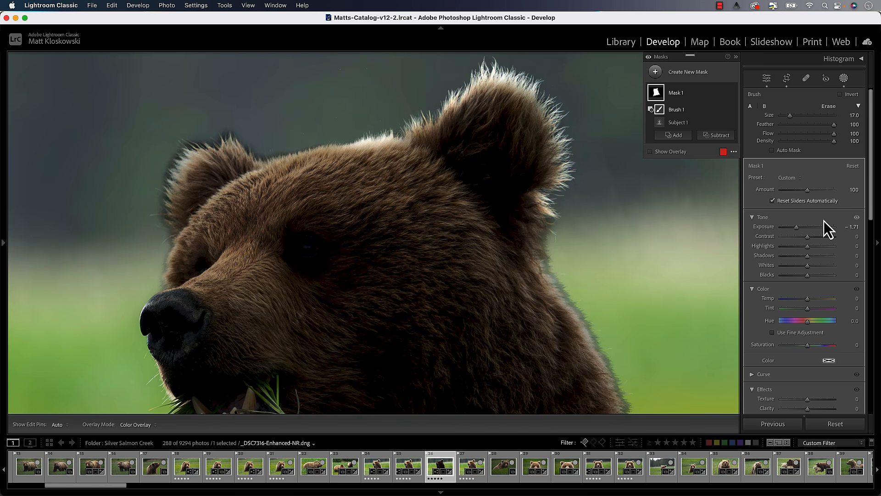
{"action": "mouse_move", "coordinate": [733, 135]}
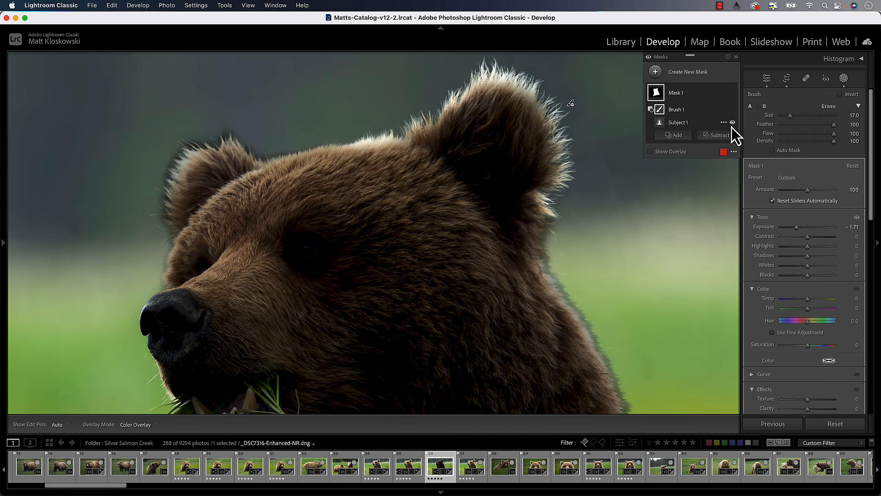
{"action": "mouse_move", "coordinate": [733, 122]}
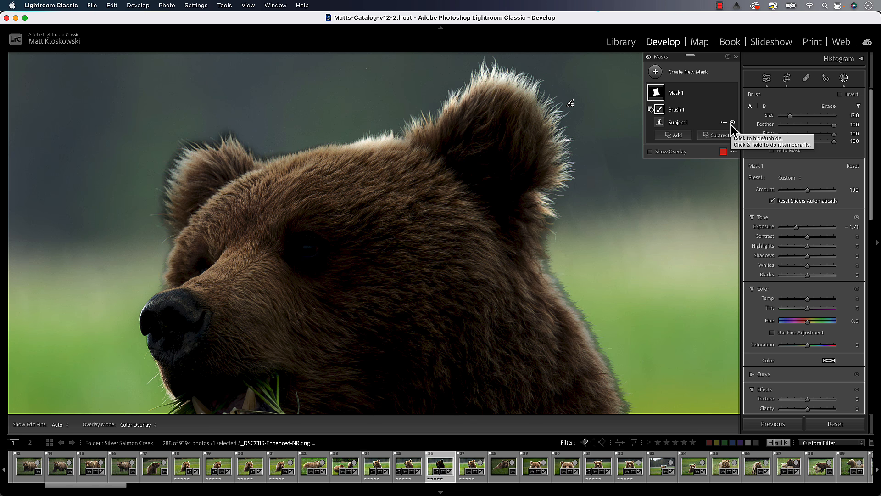
- Raise Mask 1's Exposure to about -0.62 for a subtle darkening
{"action": "left_click_drag", "start_coordinate": [796, 226], "coordinate": [800, 226]}
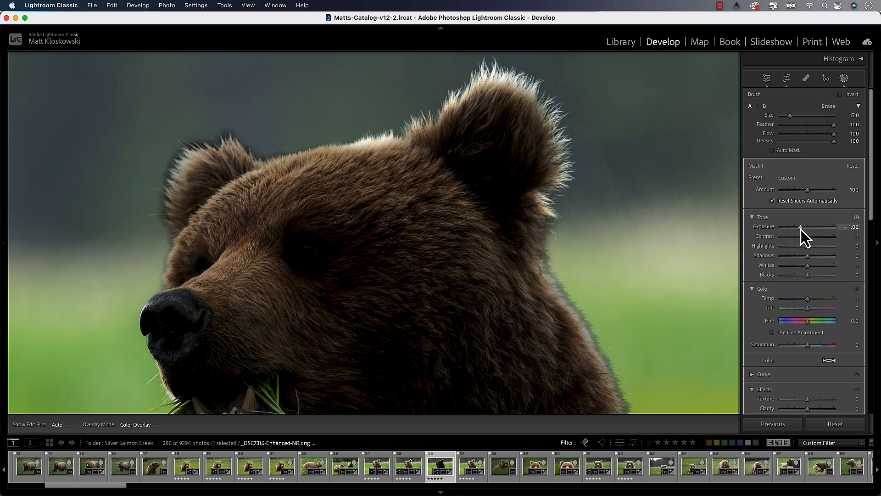
{"action": "left_click_drag", "start_coordinate": [800, 228], "coordinate": [804, 228]}
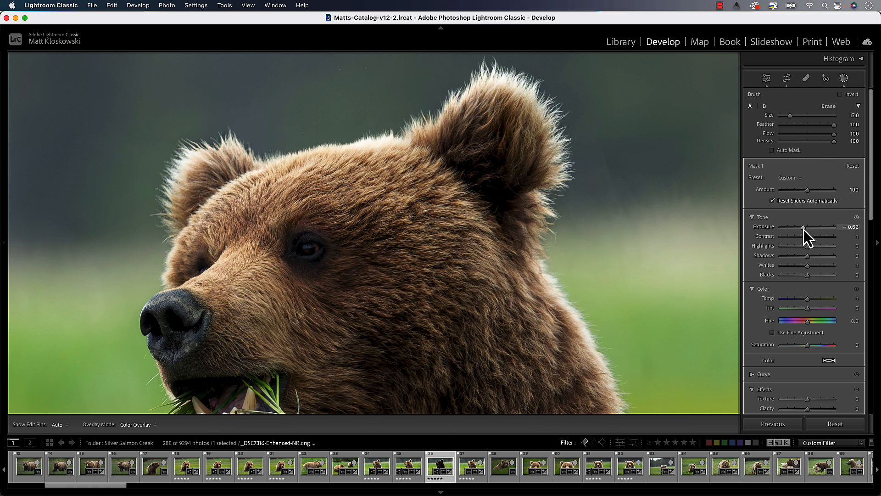